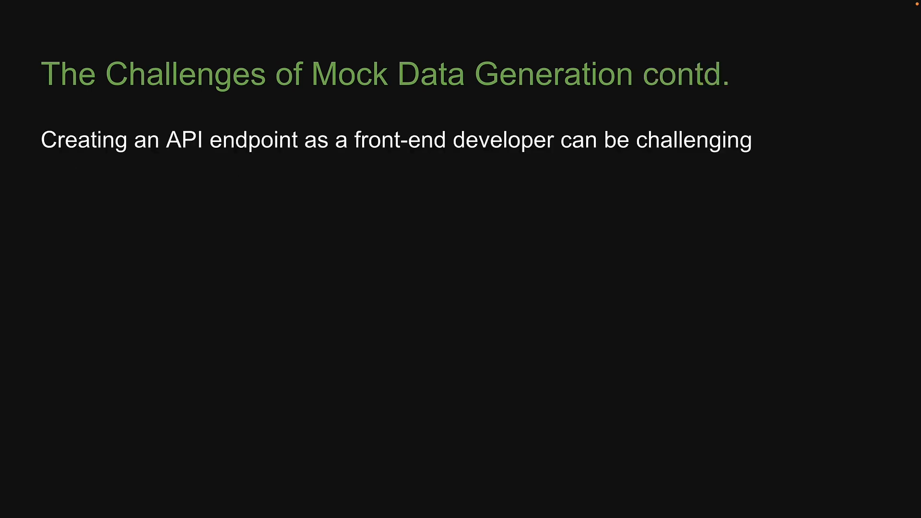
# - Ask ChatGPT for 5 fields of a product entity on an e-commerce site selling electronics
pyautogui.press('Right')
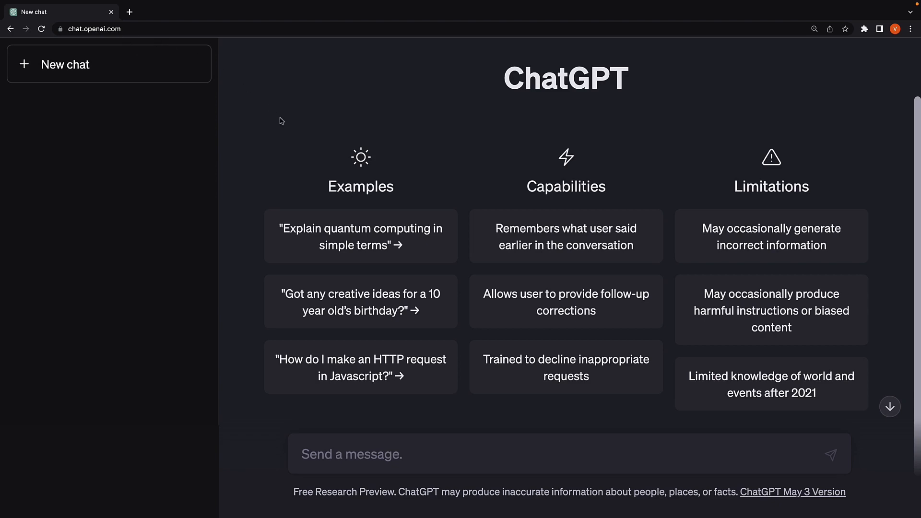
pyautogui.moveTo(336, 124)
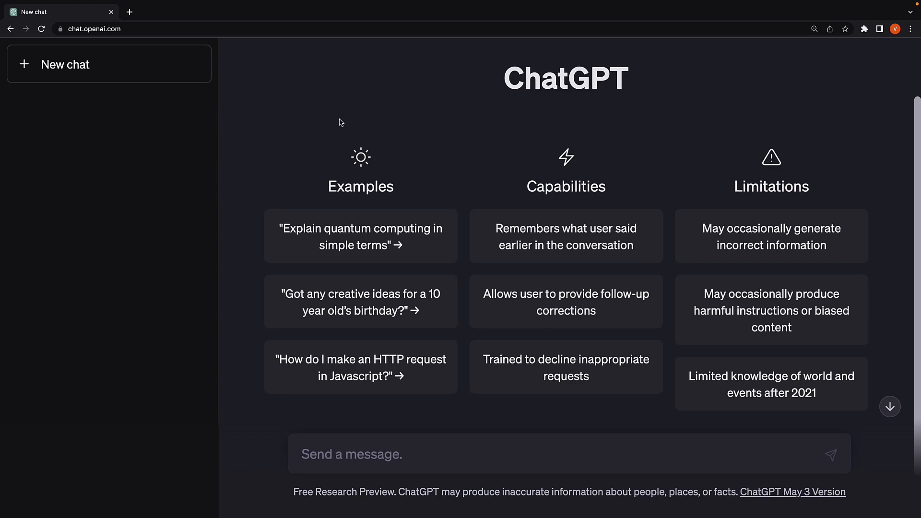
pyautogui.click(441, 453)
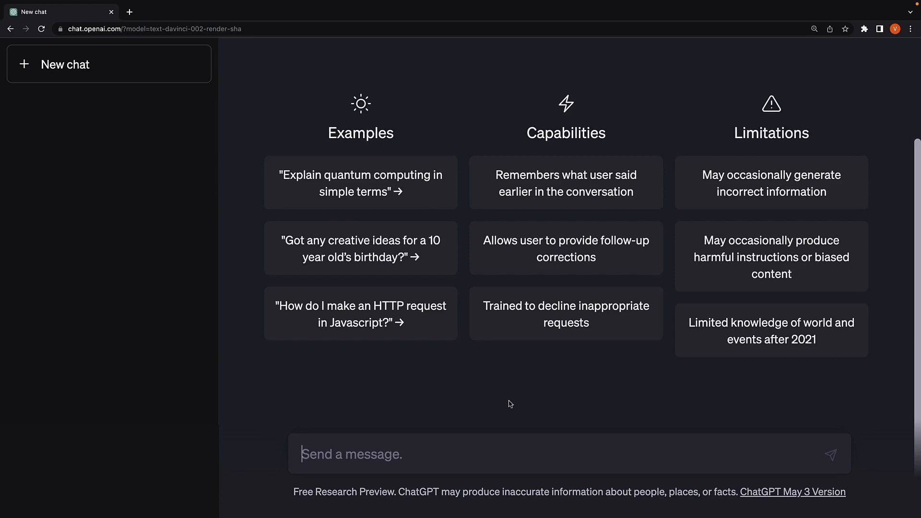
pyautogui.write('Give me a list of 5 fields')
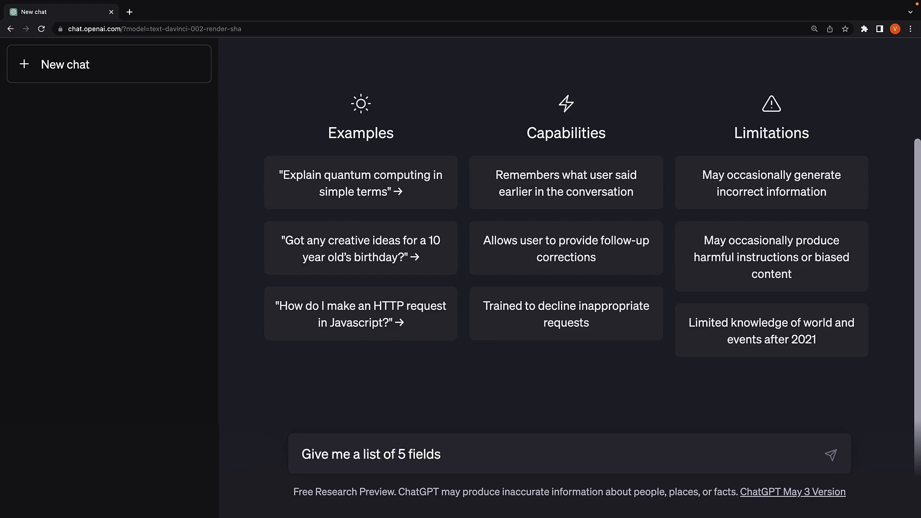
pyautogui.write('for a product entity')
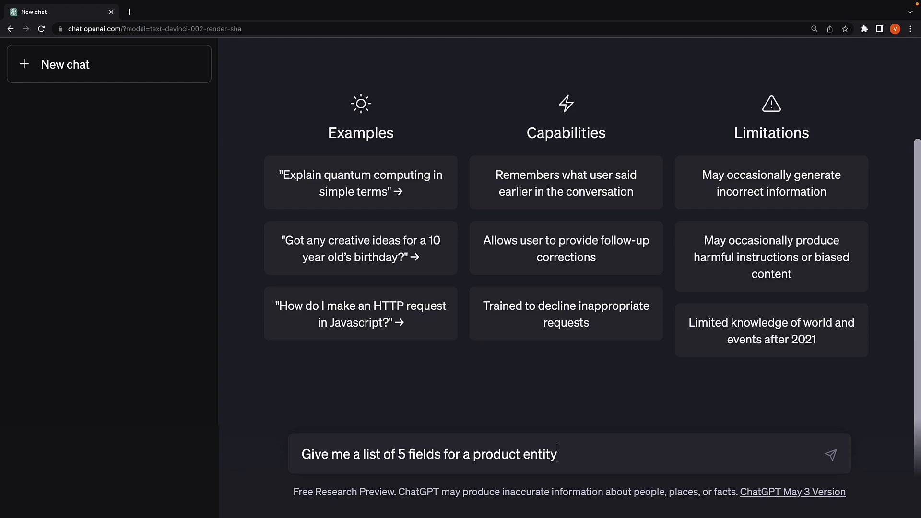
pyautogui.write('on an e-commerce site')
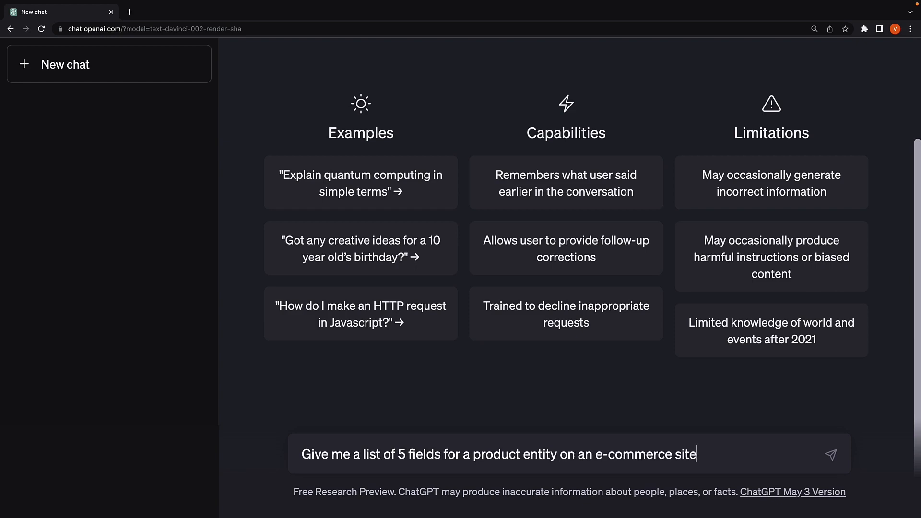
pyautogui.write('selling electronic items')
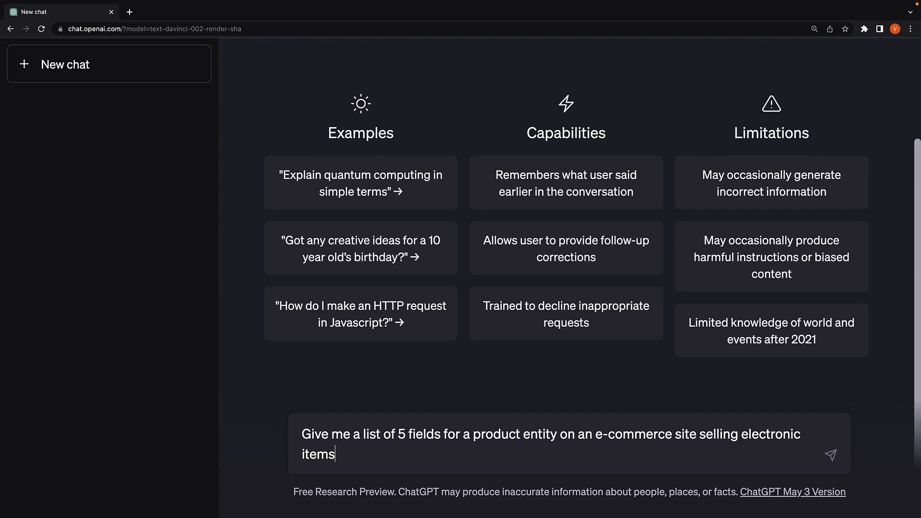
pyautogui.click(831, 455)
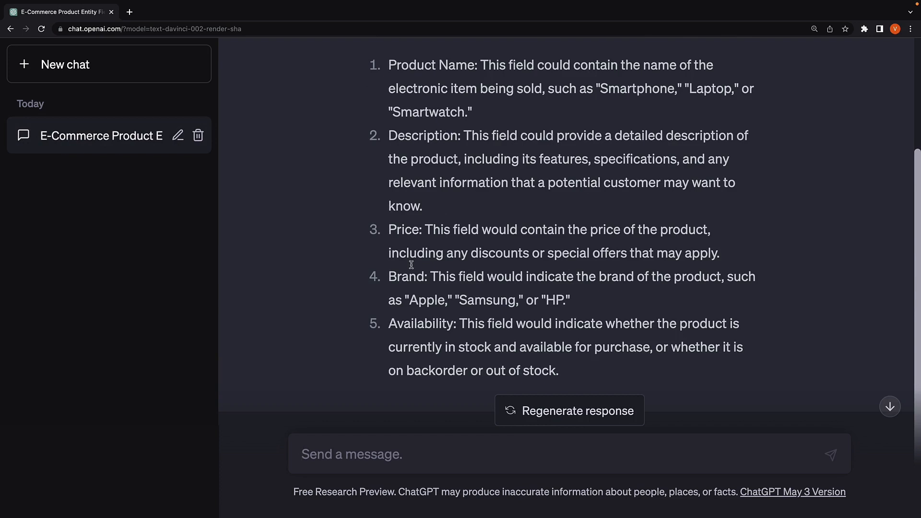
pyautogui.moveTo(418, 318)
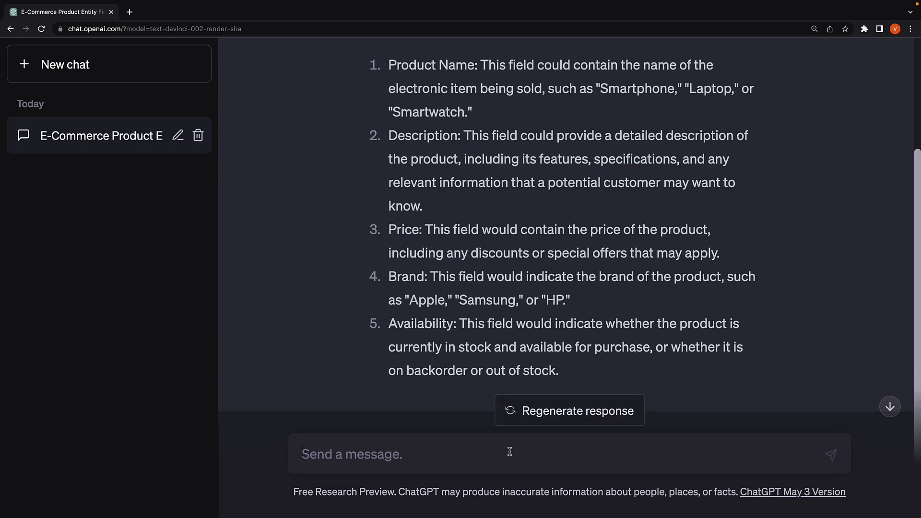
# - Send a follow-up asking to add a unique id to each product and review the six-field list
pyautogui.write('Ad')
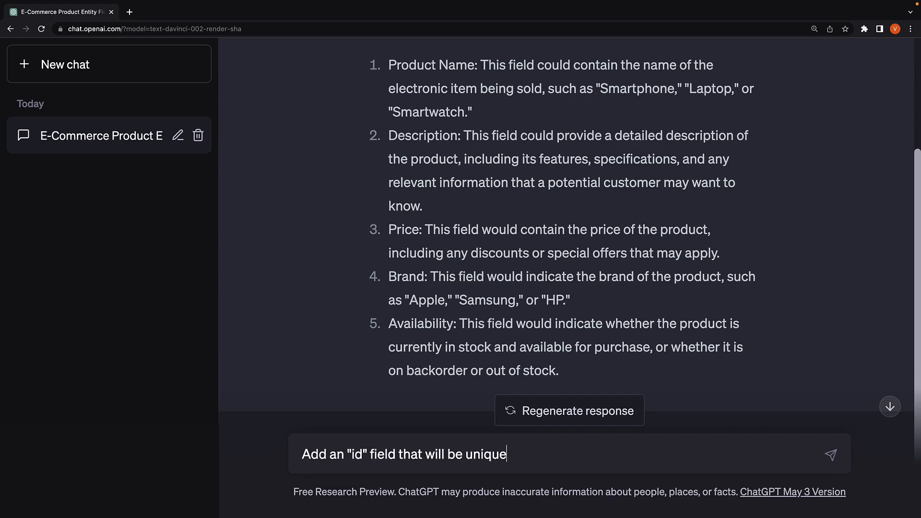
pyautogui.write('to each product and change')
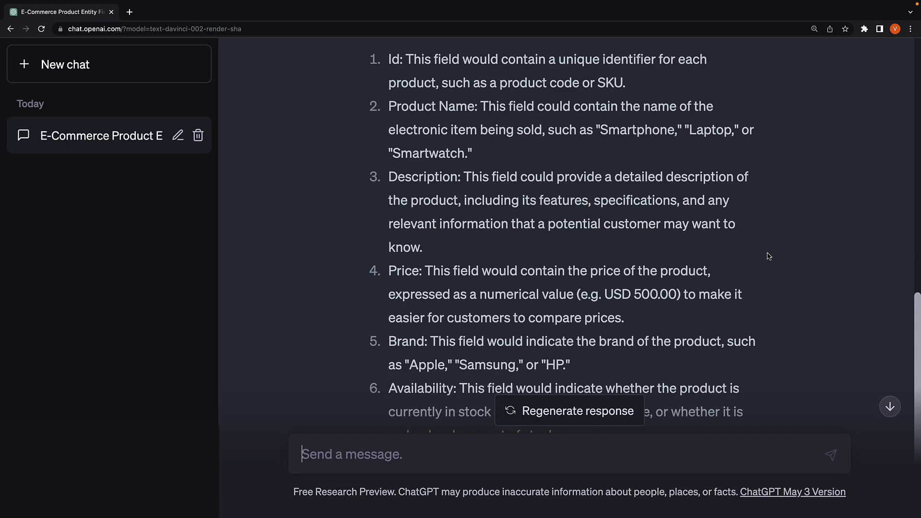
pyautogui.scroll(-3)
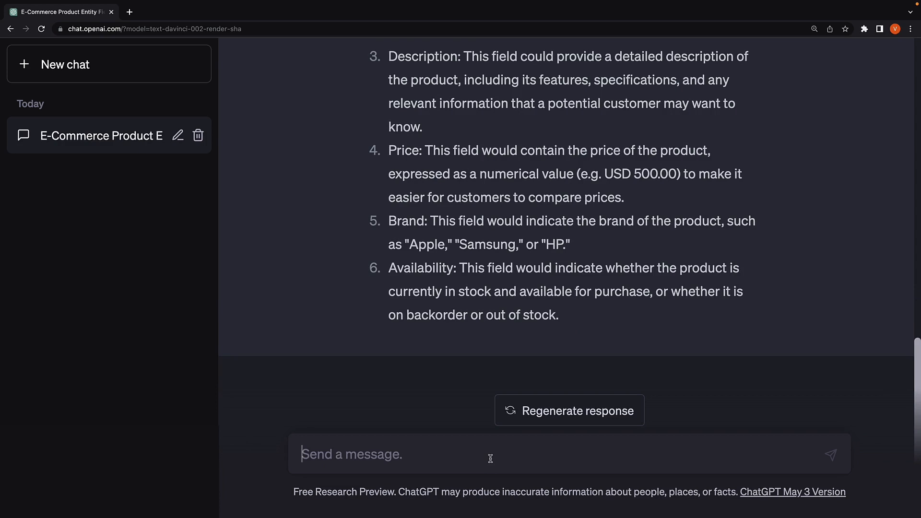
# - Ask ChatGPT to generate sample JSON of 5 products with realistic values
pyautogui.write('Generate a sample JSON of 5 such')
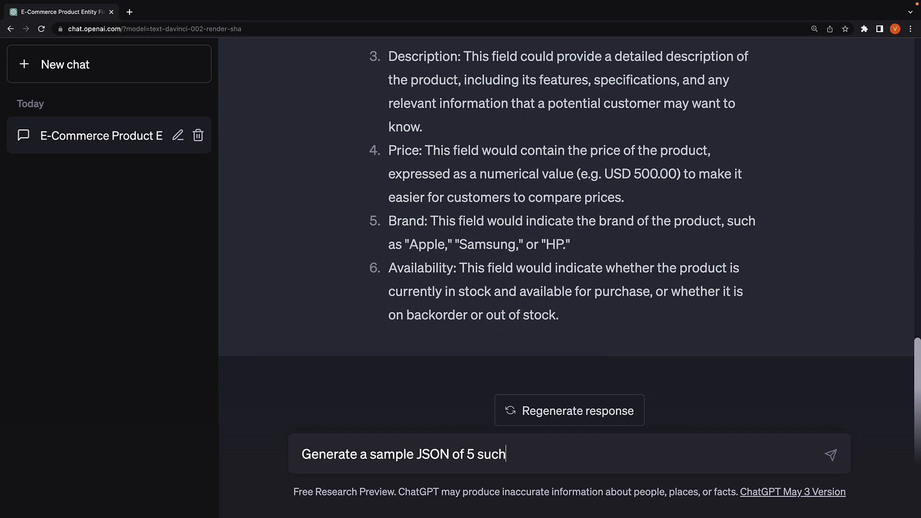
pyautogui.write('products with realistic')
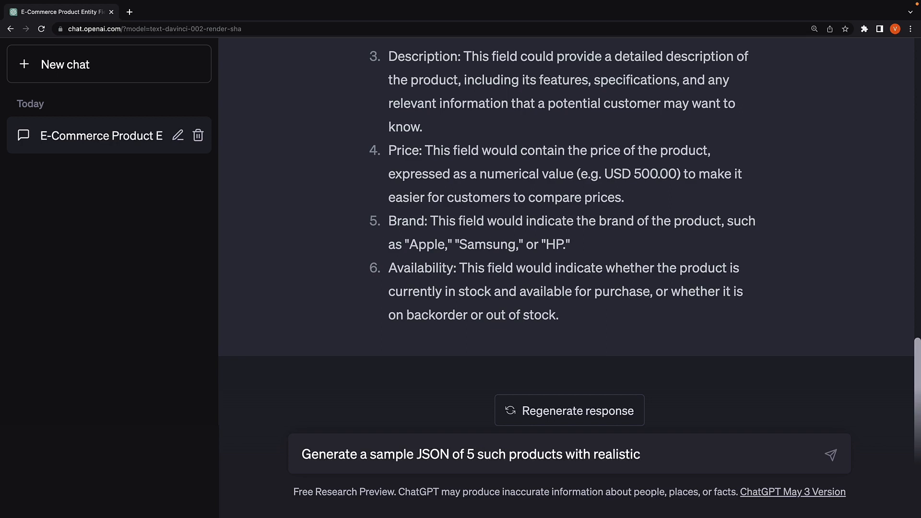
pyautogui.click(831, 454)
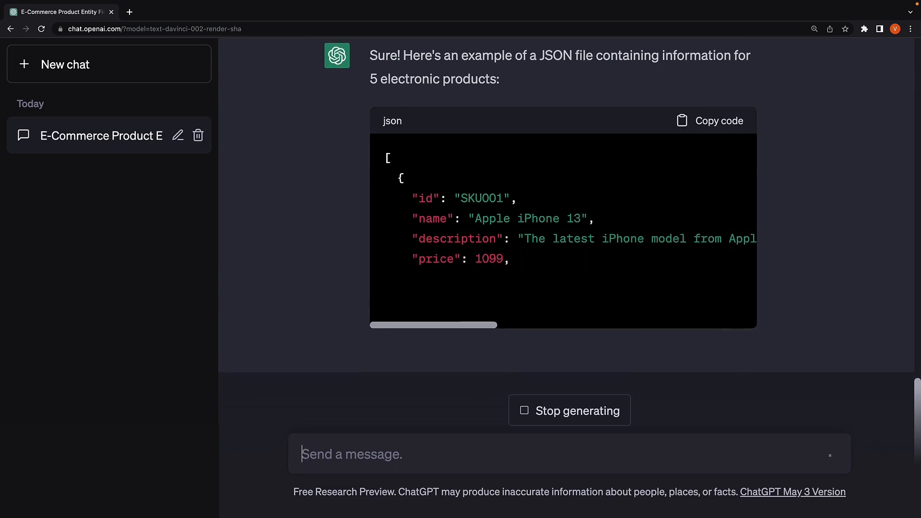
pyautogui.scroll(-3)
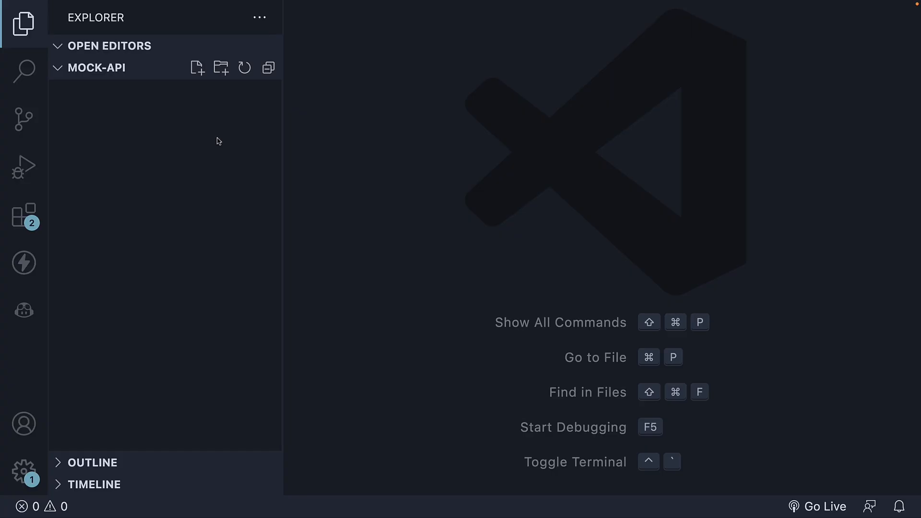
# - Create db.json in the mock-api project and copy ChatGPT's product JSON into it
pyautogui.click(197, 67)
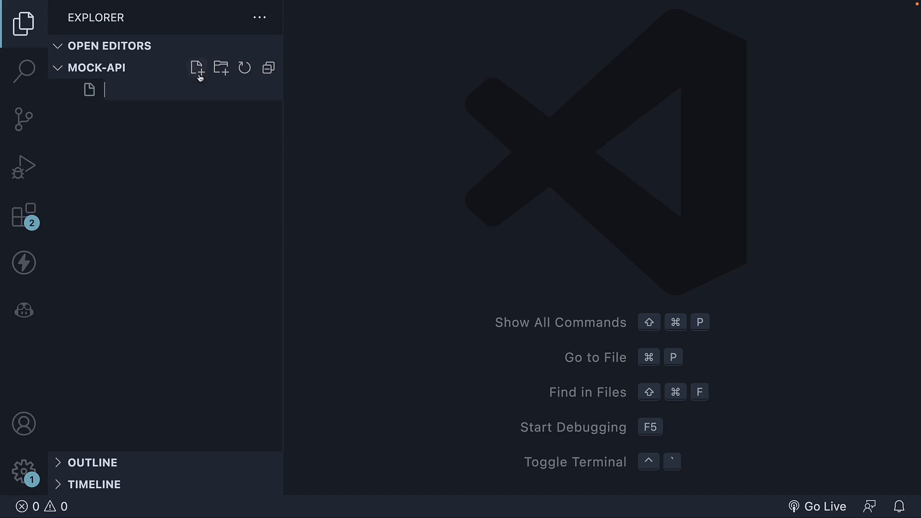
pyautogui.write('db.')
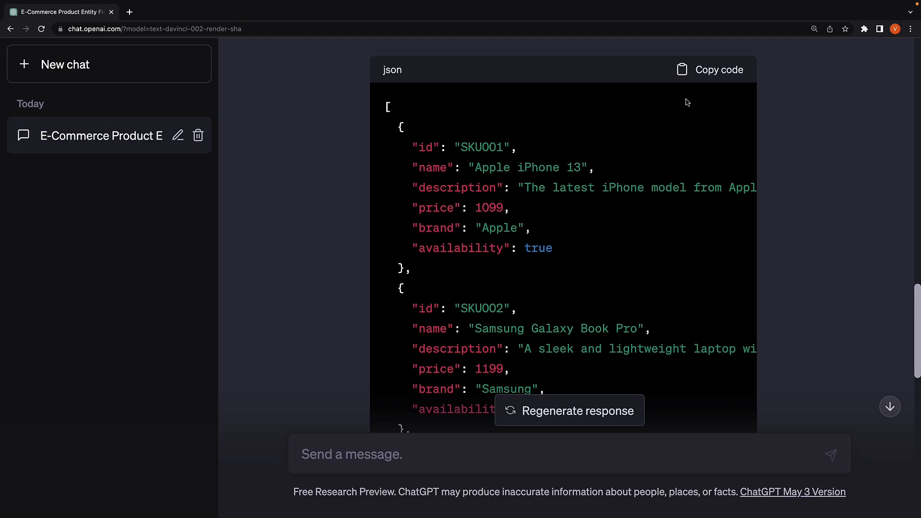
pyautogui.click(709, 69)
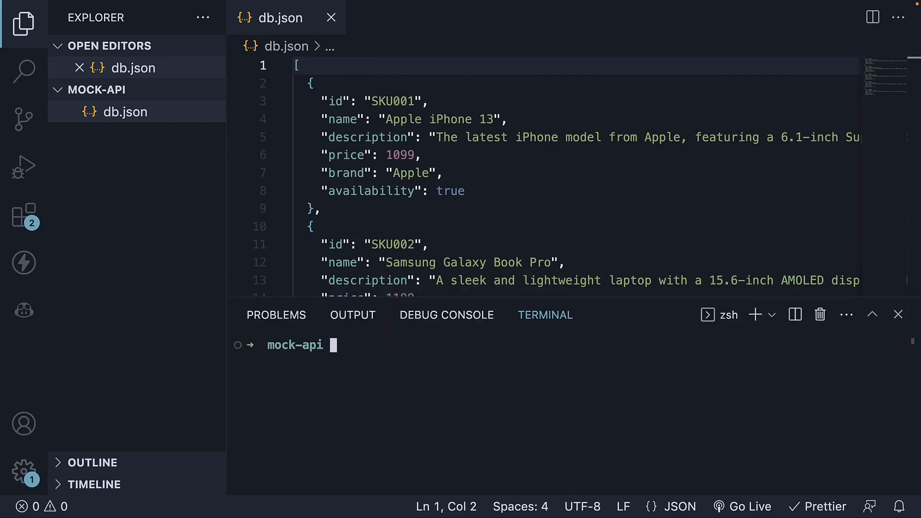
pyautogui.moveTo(448, 430)
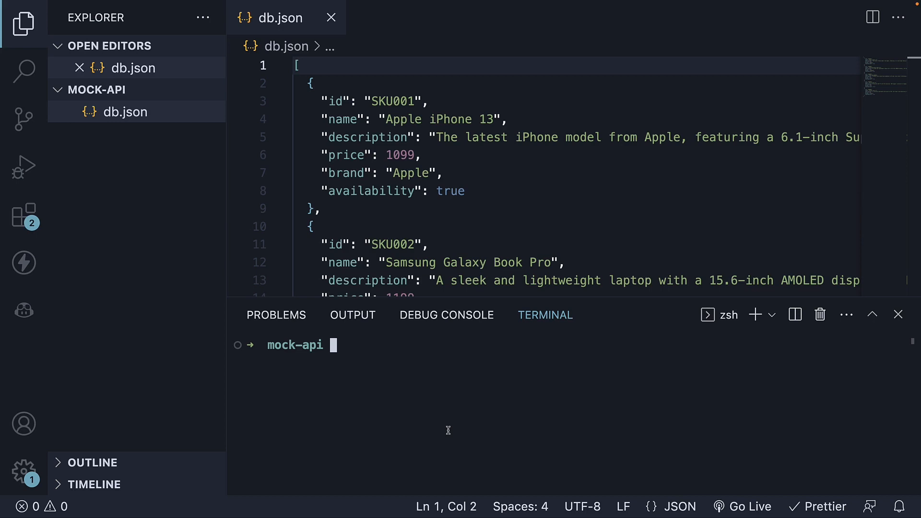
# - Run 'npm init --yes' then 'npm i json-server -D' in the terminal
pyautogui.write('npm init --')
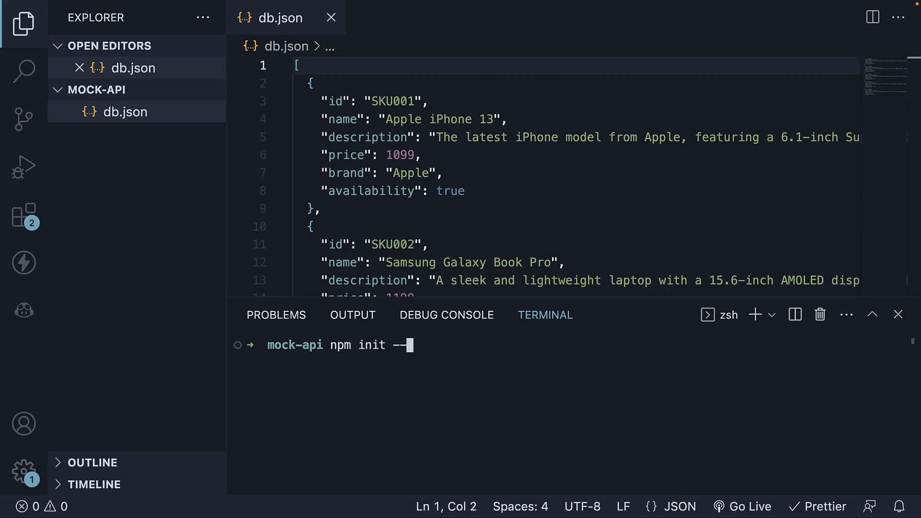
pyautogui.write('yes')
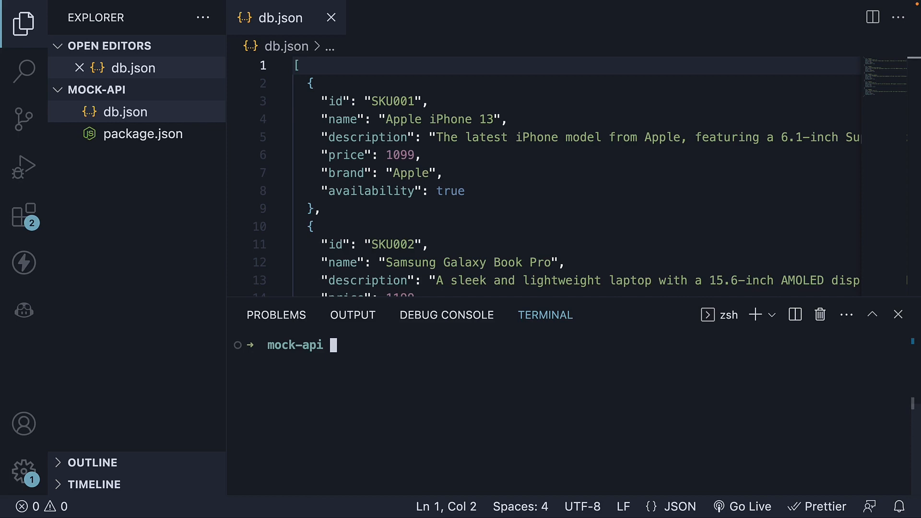
pyautogui.write('npm i')
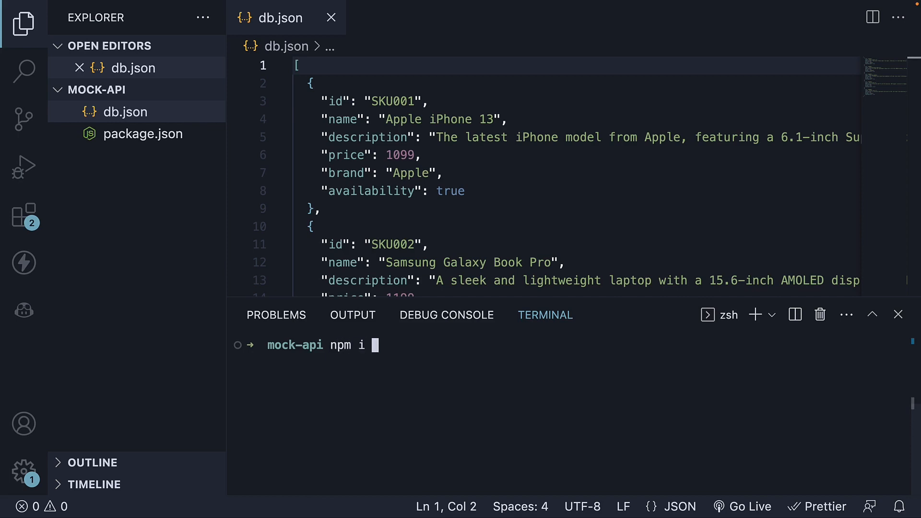
pyautogui.write('json-server -D')
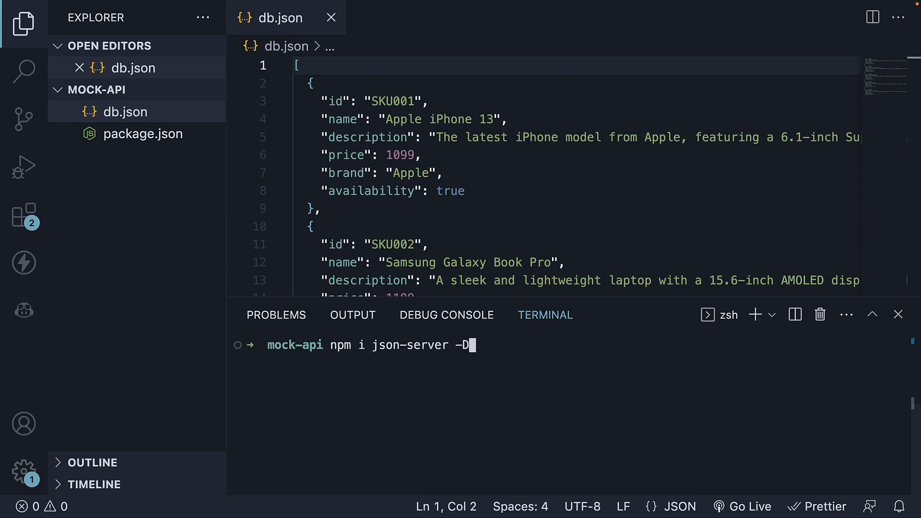
pyautogui.press('Return')
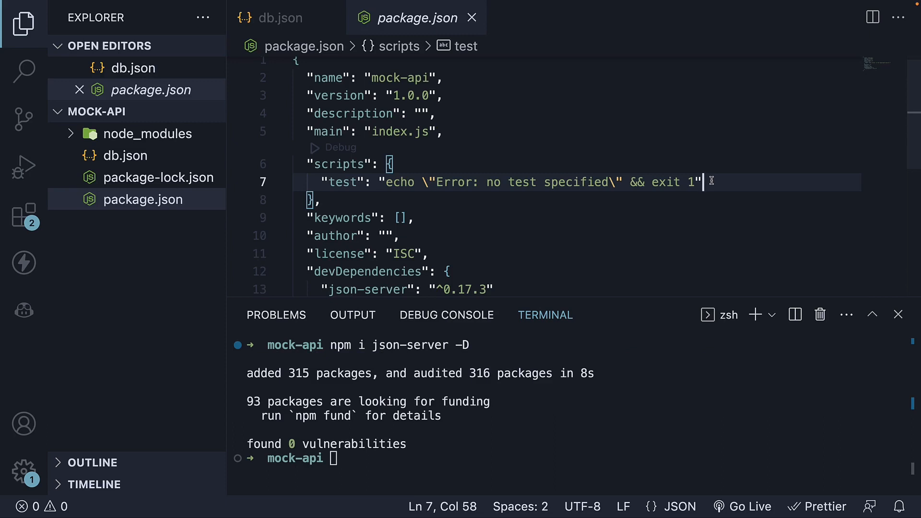
# - Add script "serve-json": "json-server --watch db.json --port 4000" to package.json
pyautogui.press('Enter')
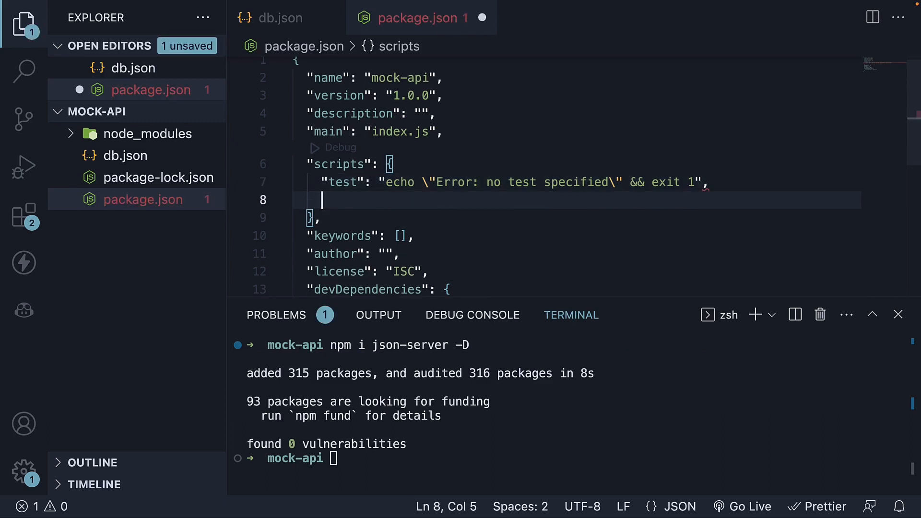
pyautogui.write('"serve-json": "')
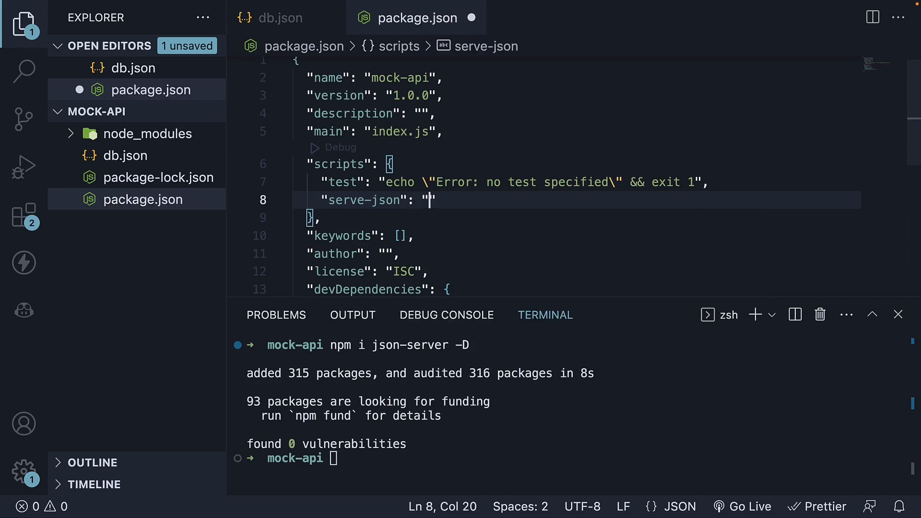
pyautogui.write('json-s')
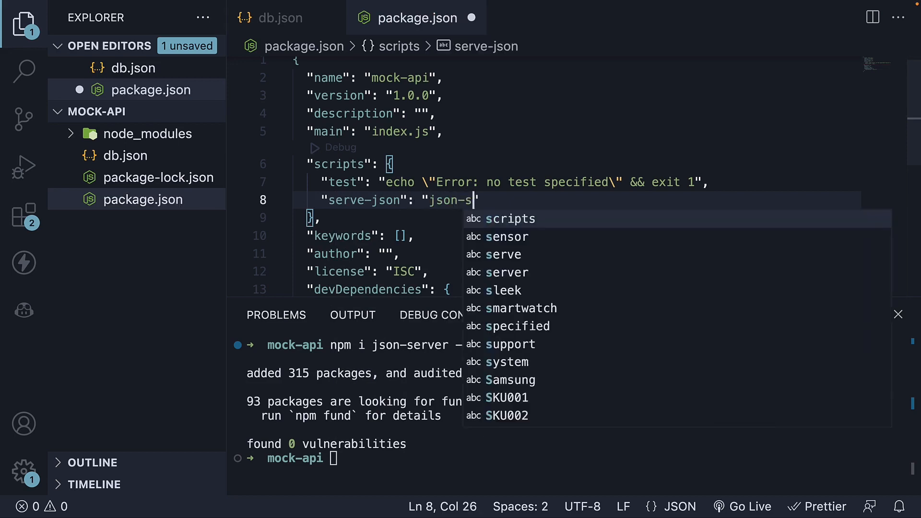
pyautogui.write('erver --wa')
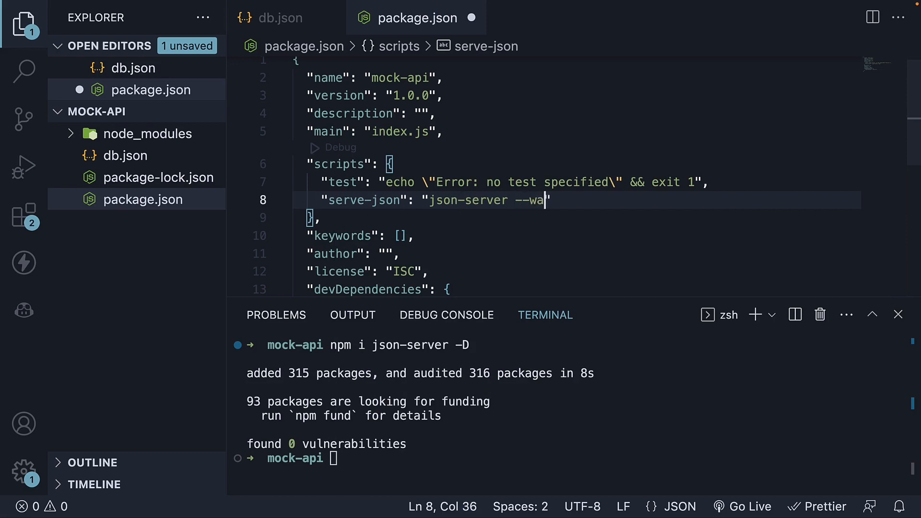
pyautogui.write('tch db.json"')
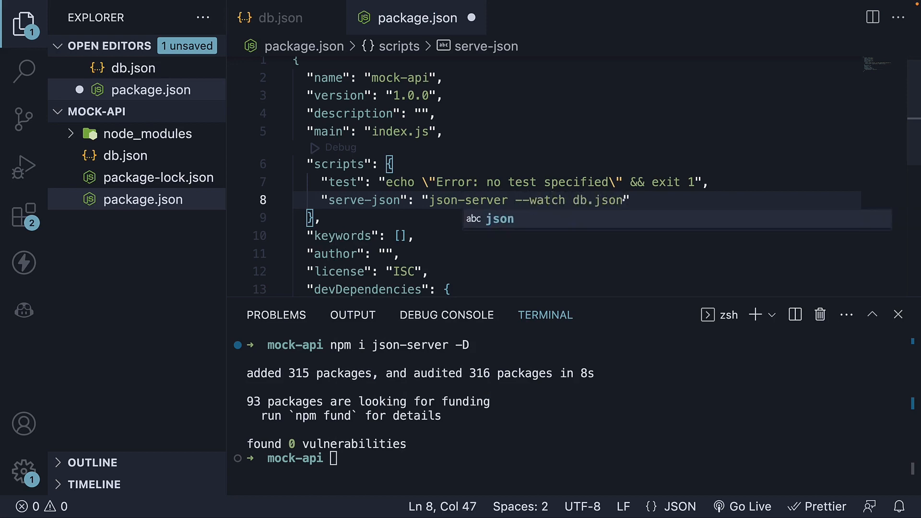
pyautogui.write('--port')
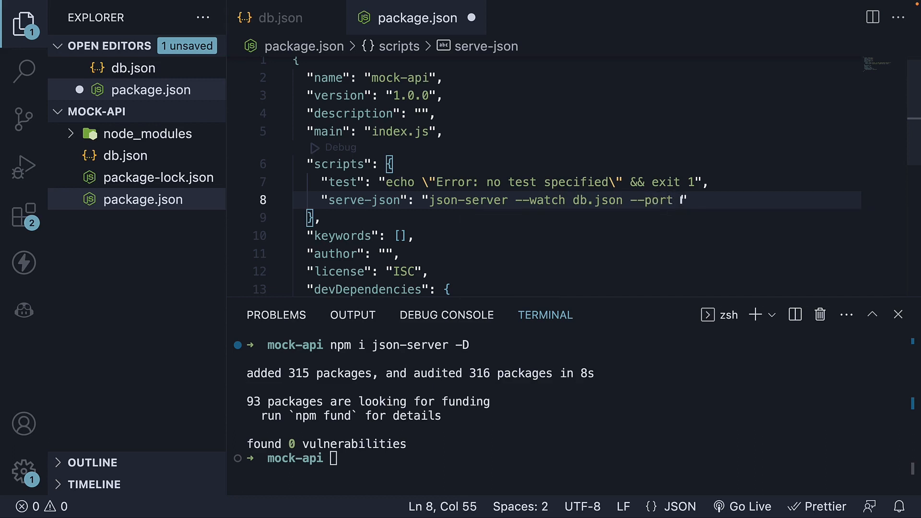
pyautogui.write('4000')
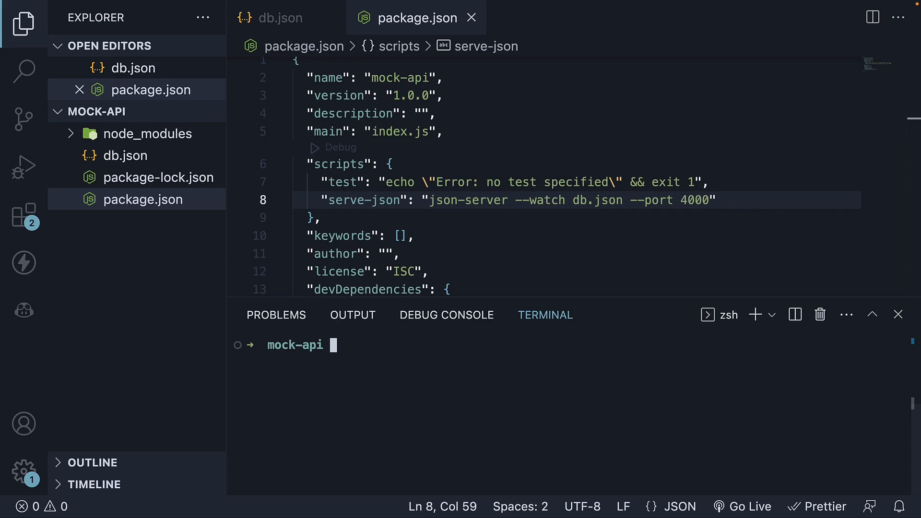
# - Run npm run serve-json, then wrap the db.json array under a "products" key
pyautogui.write('npm run')
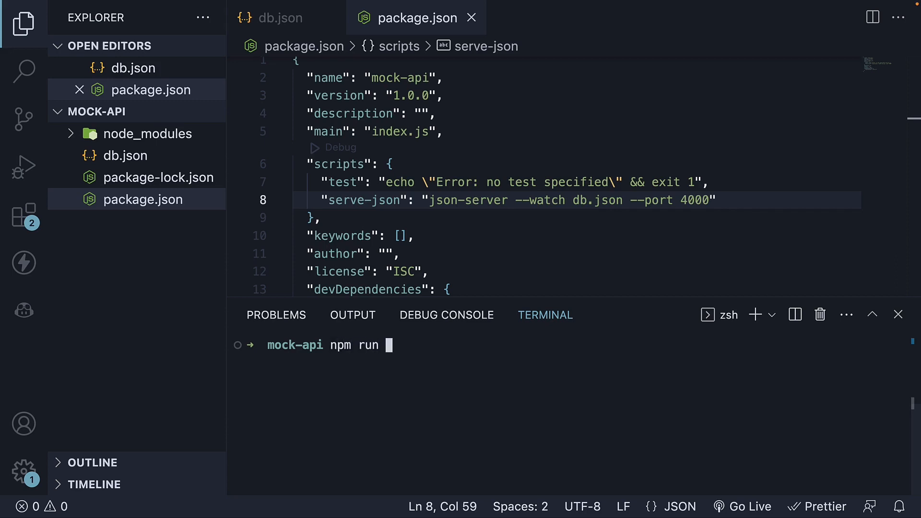
pyautogui.write('serve-json')
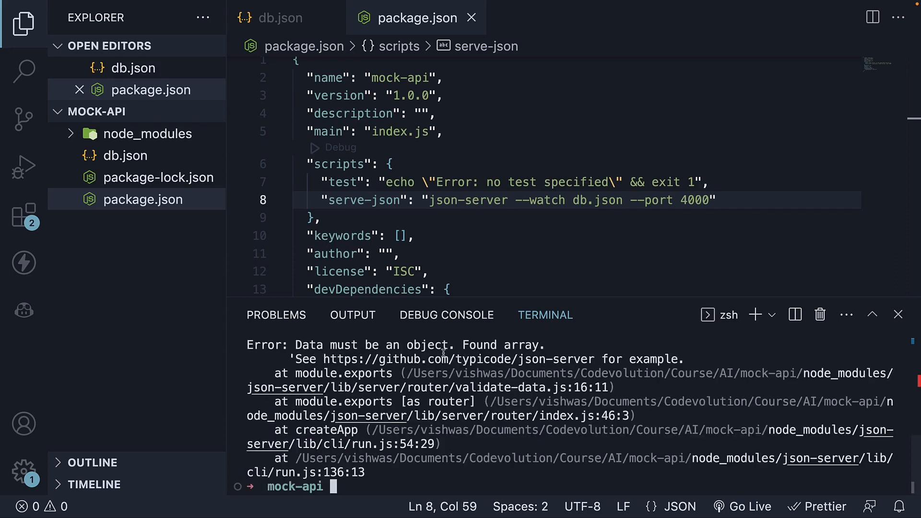
pyautogui.moveTo(281, 17)
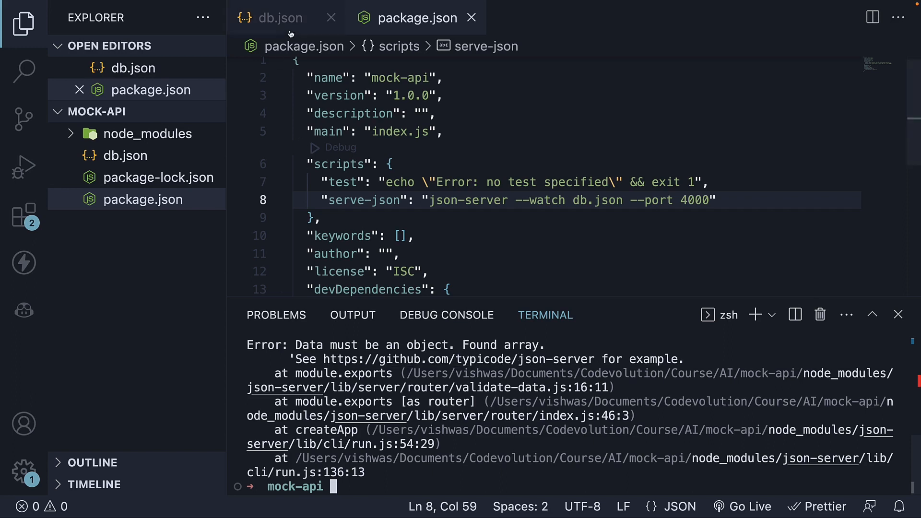
pyautogui.click(281, 17)
pyautogui.write('{}')
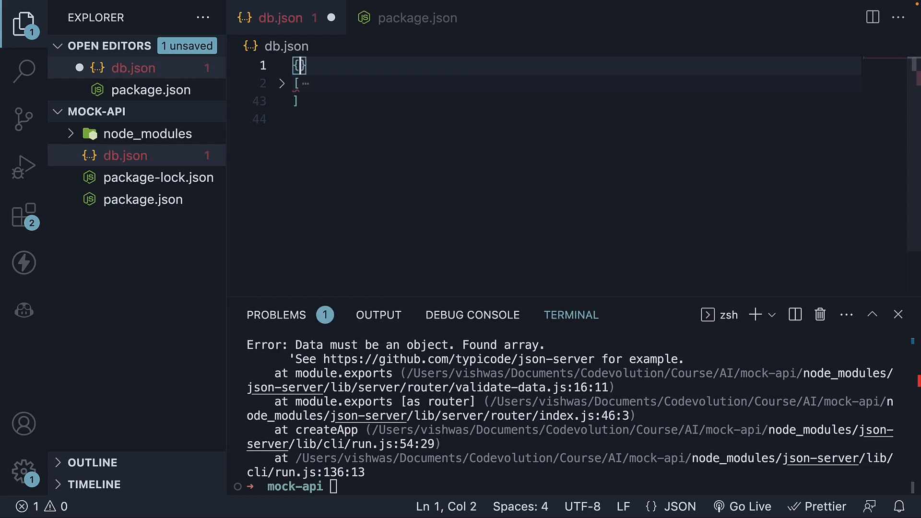
pyautogui.press('Enter')
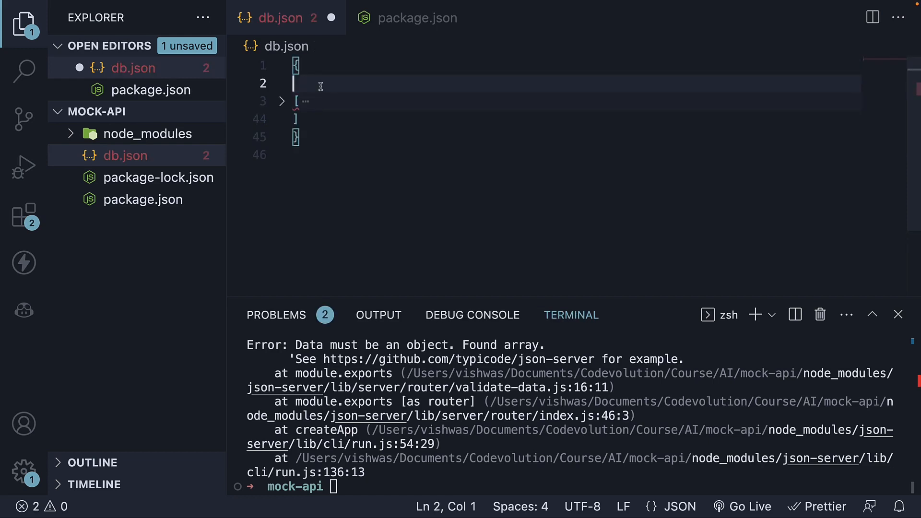
pyautogui.write('prod')
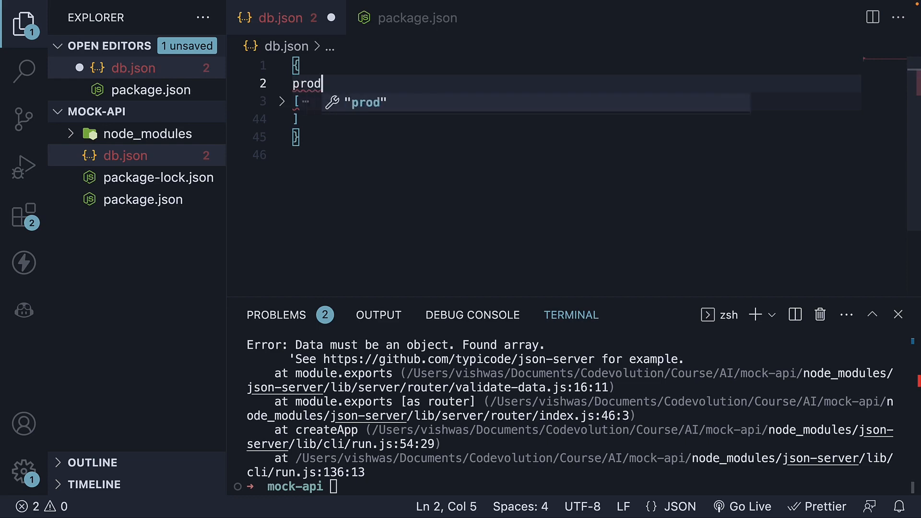
pyautogui.write('ucts:')
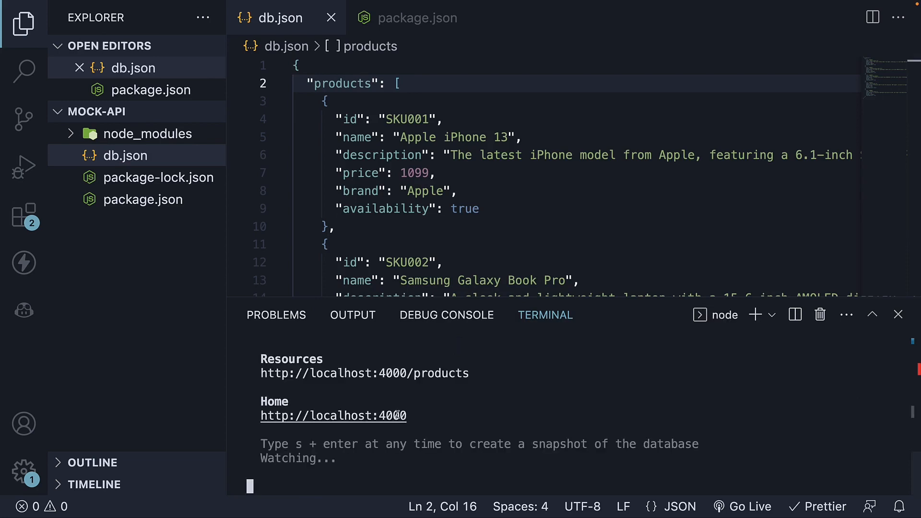
pyautogui.moveTo(456, 407)
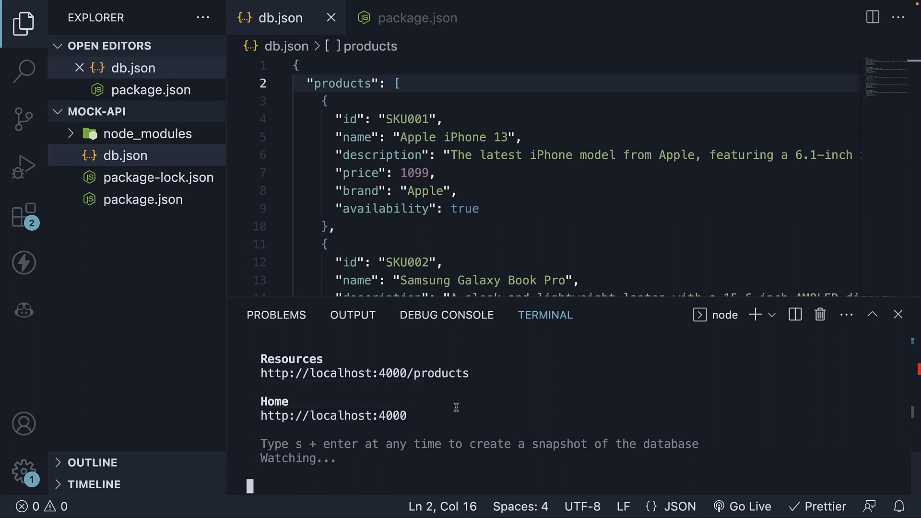
pyautogui.moveTo(468, 408)
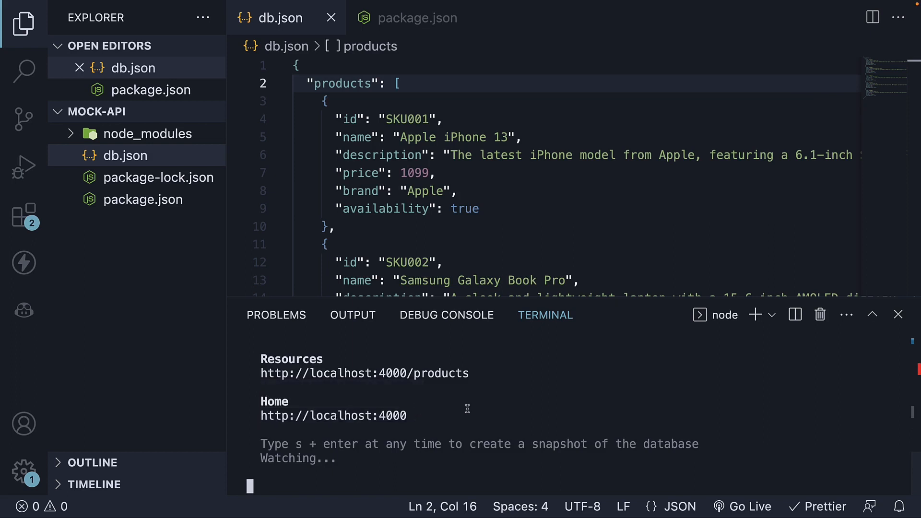
pyautogui.moveTo(554, 335)
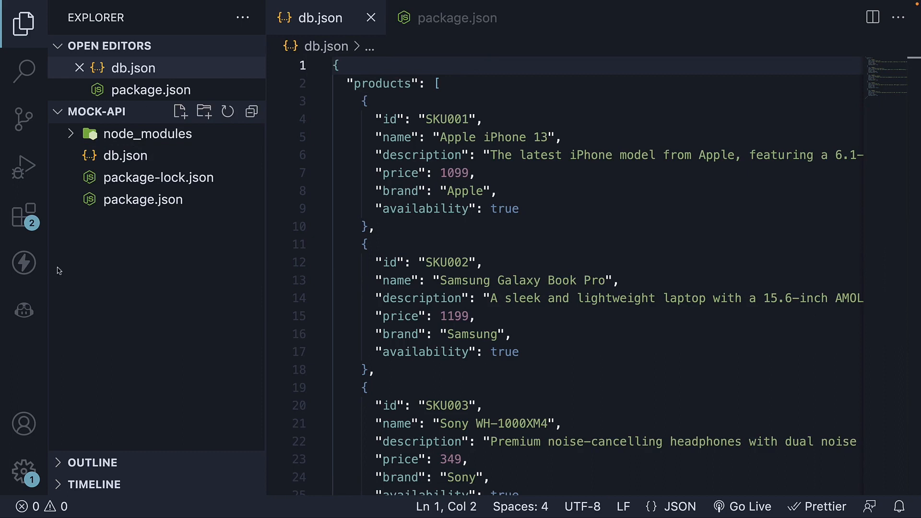
pyautogui.moveTo(23, 263)
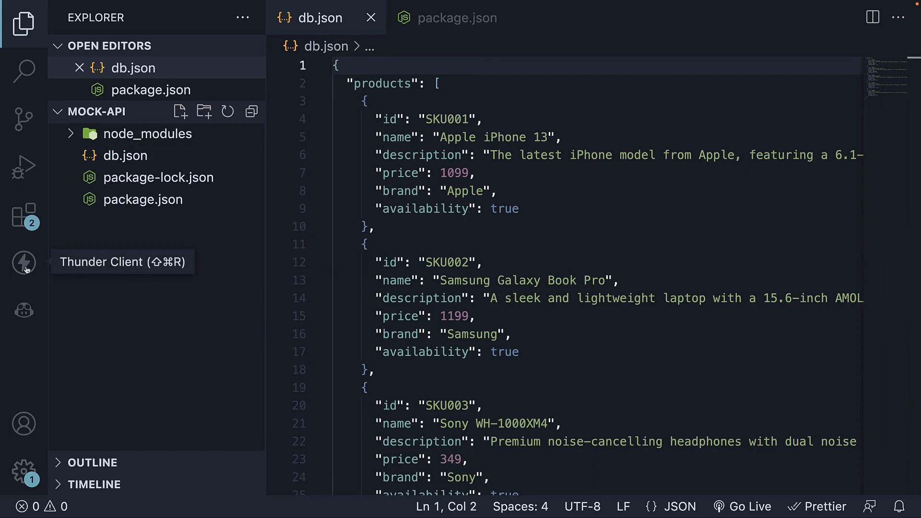
pyautogui.click(23, 262)
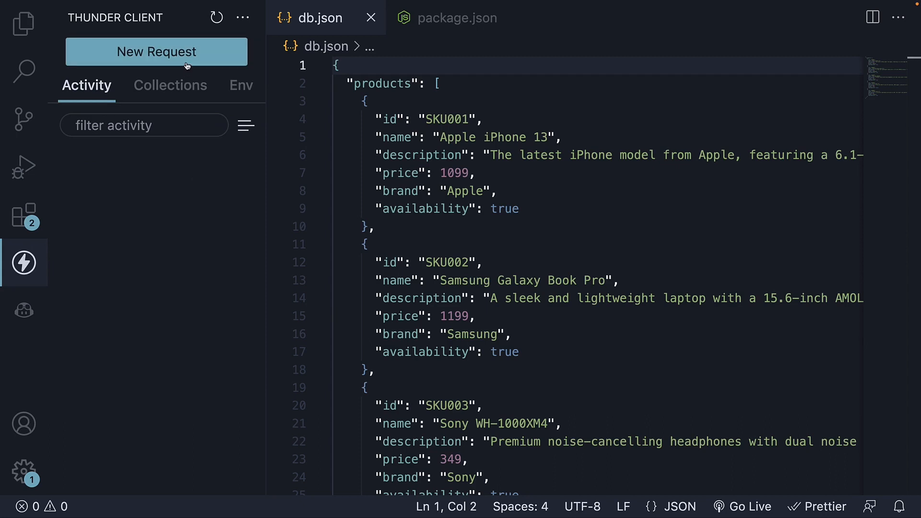
pyautogui.click(156, 52)
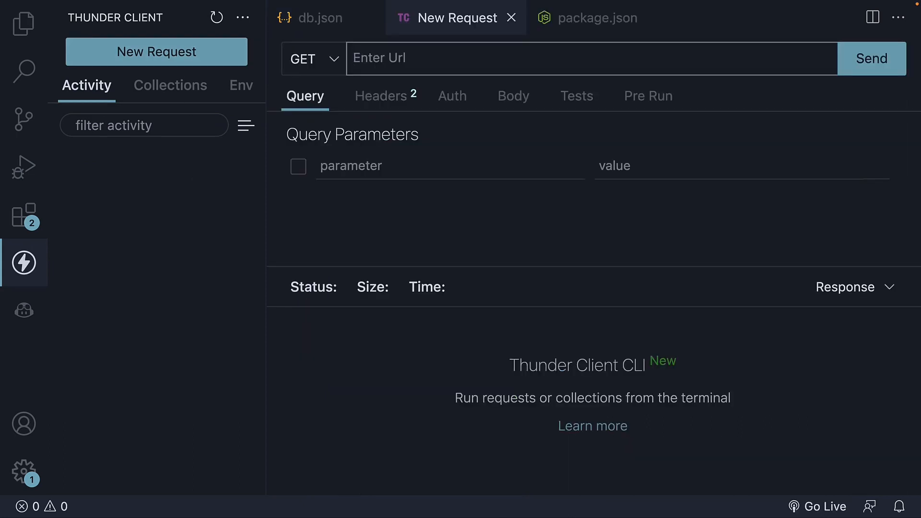
pyautogui.write('http://')
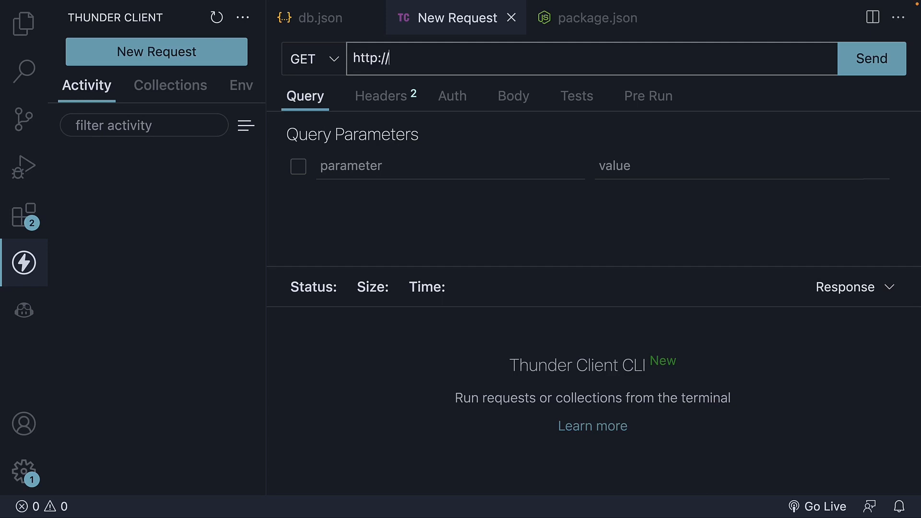
pyautogui.write('localhost:4000')
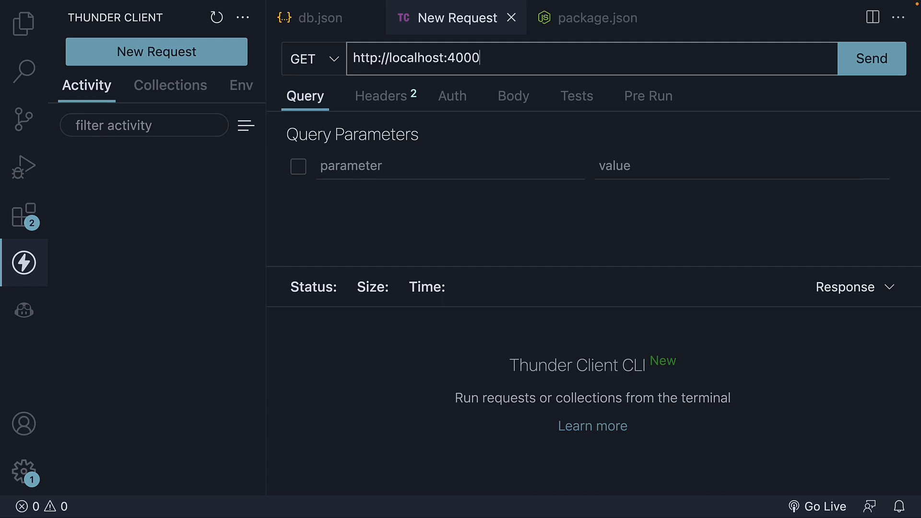
pyautogui.write('/produc')
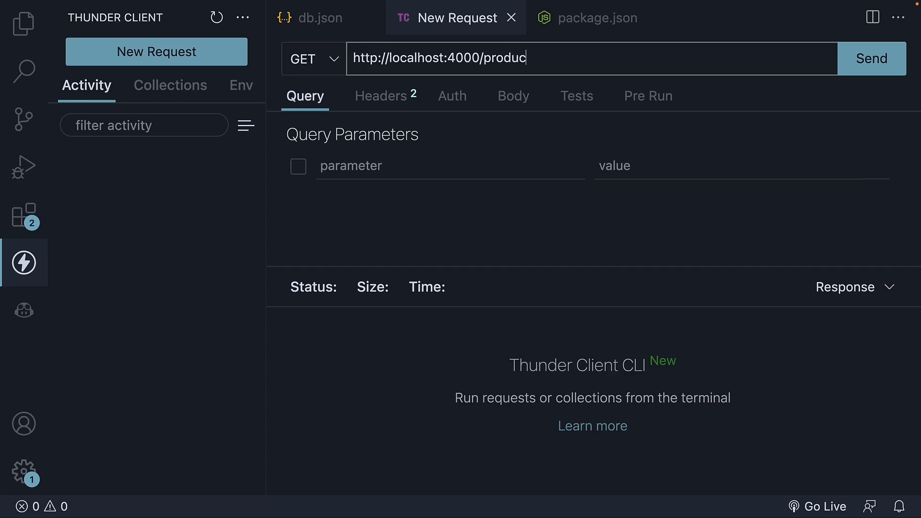
pyautogui.write('ts')
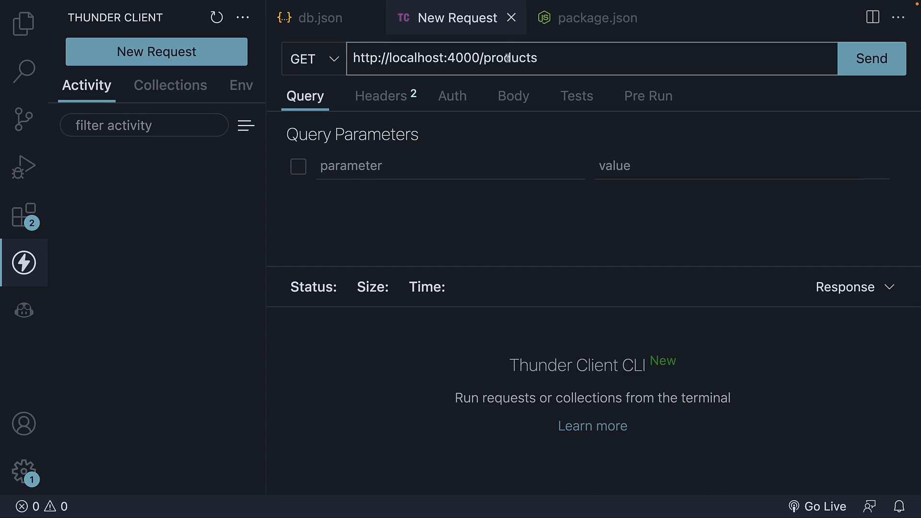
# - Check the products key name in db.json and return to the request
pyautogui.click(318, 17)
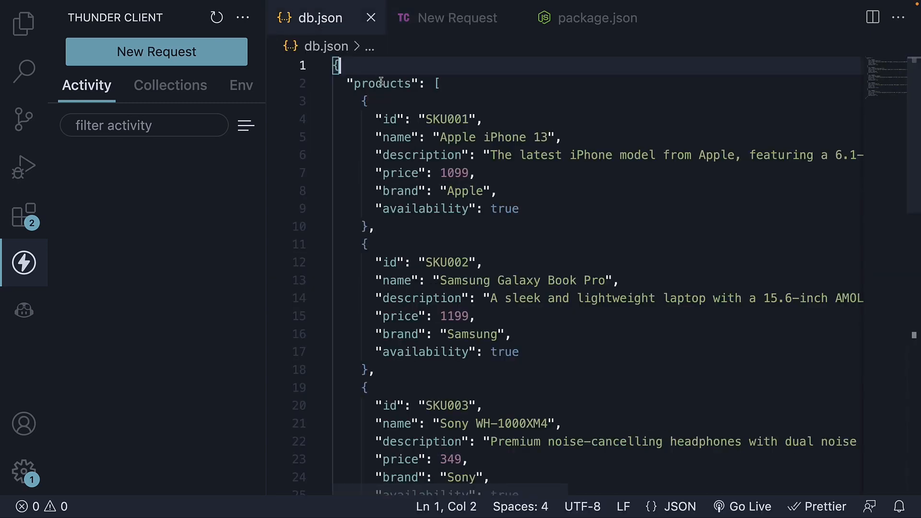
pyautogui.doubleClick(381, 84)
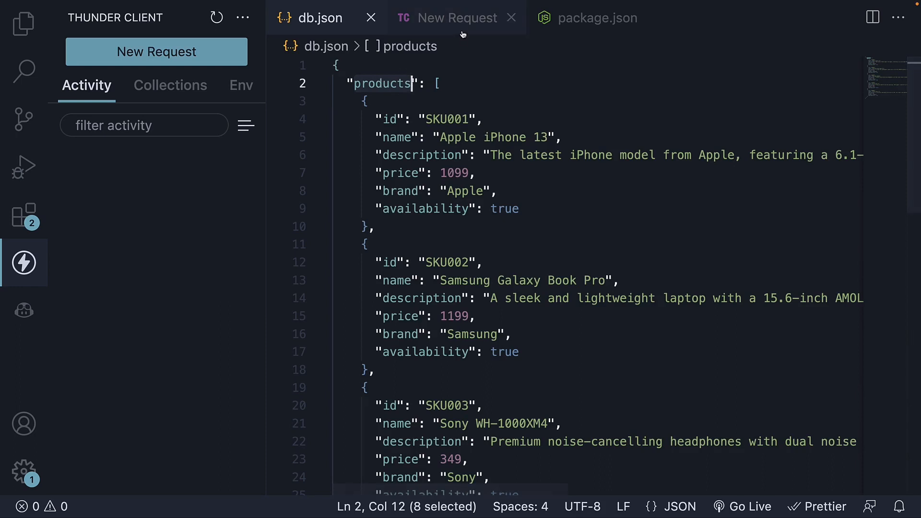
pyautogui.click(457, 17)
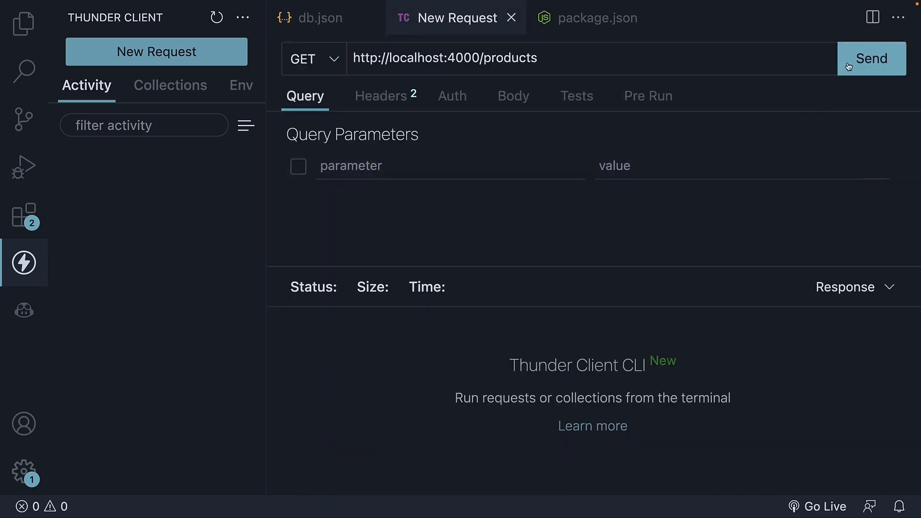
# - Replace localhost with [::1] after a refused connection and get 200 OK with the product list
pyautogui.click(871, 58)
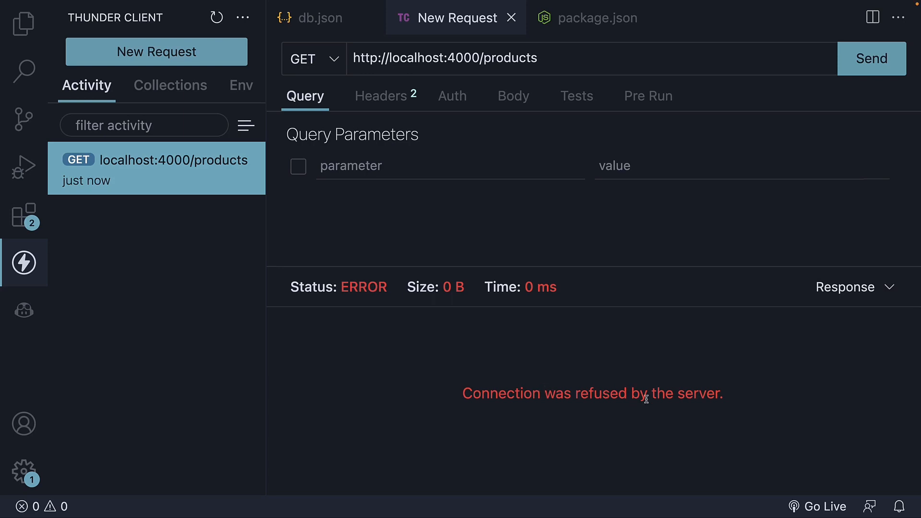
pyautogui.doubleClick(415, 58)
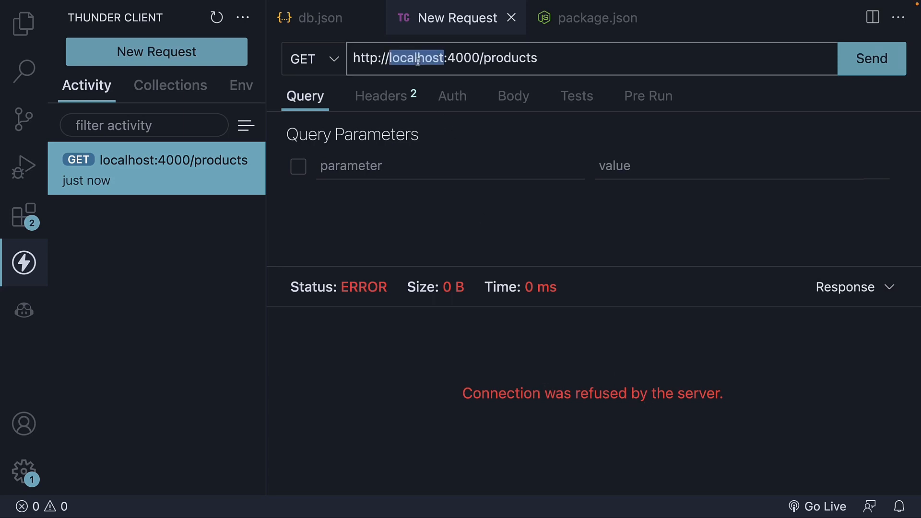
pyautogui.write('[::1]')
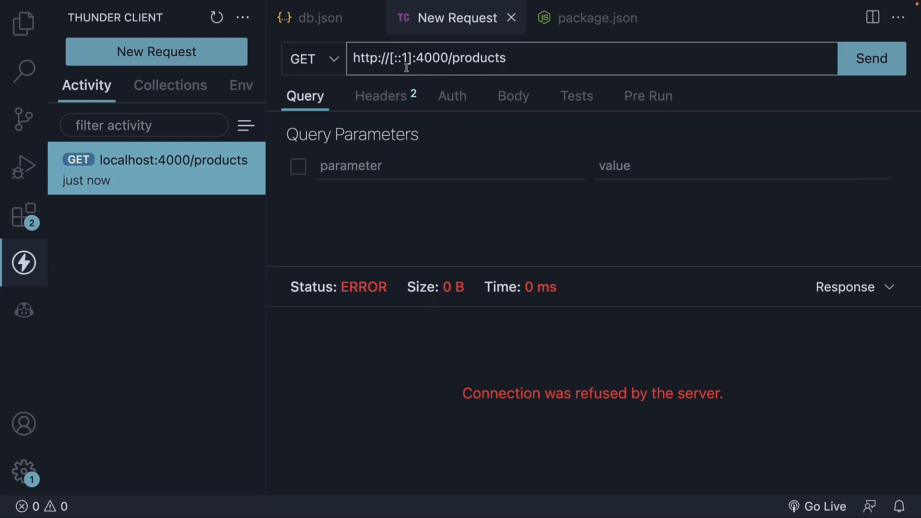
pyautogui.moveTo(405, 58)
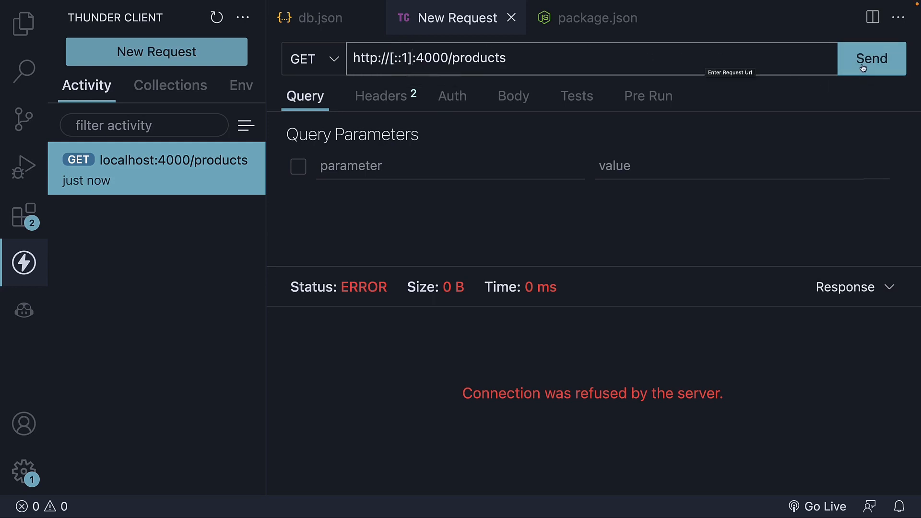
pyautogui.click(871, 58)
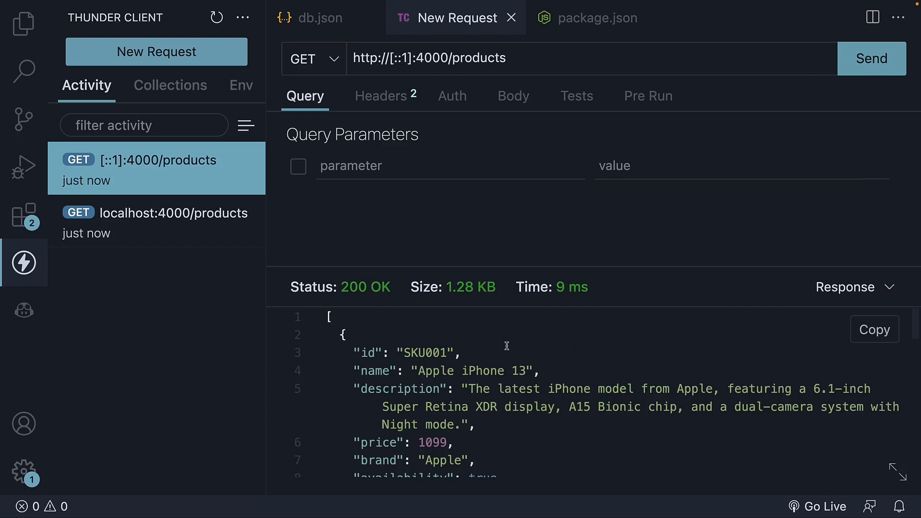
pyautogui.scroll(-3)
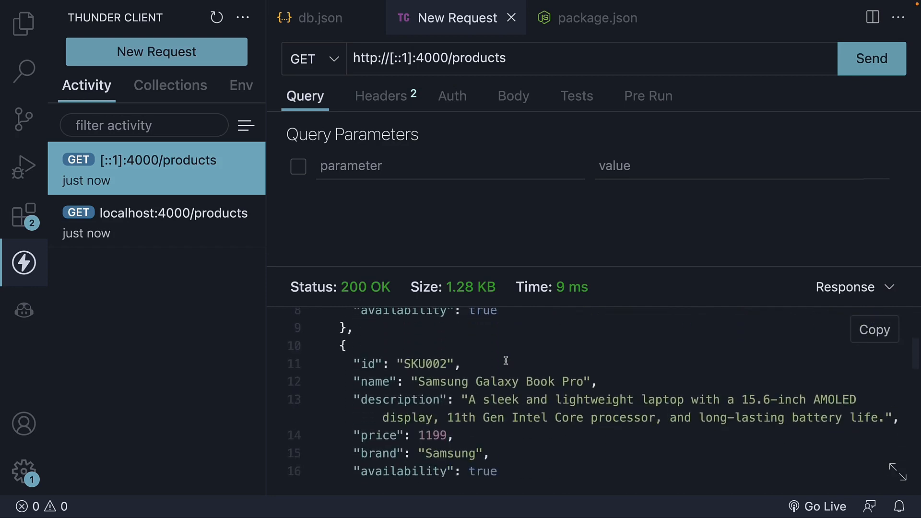
pyautogui.scroll(-3)
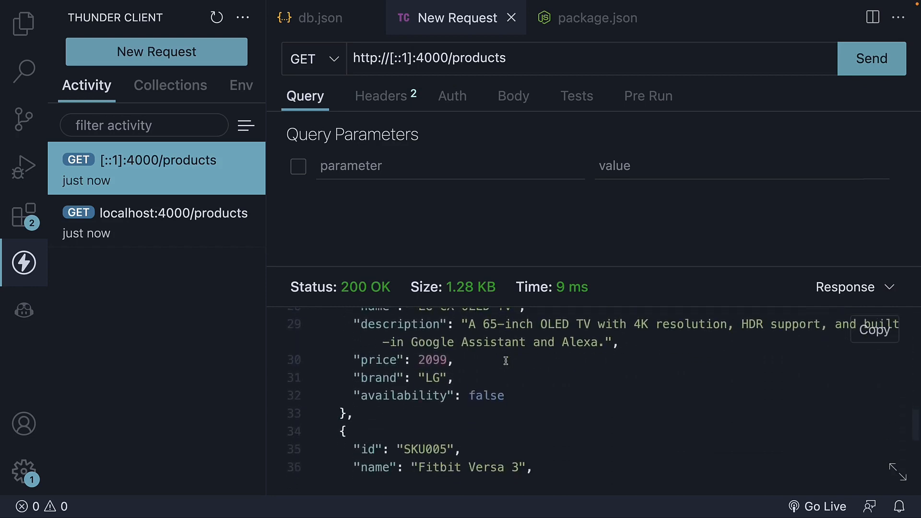
pyautogui.scroll(-3)
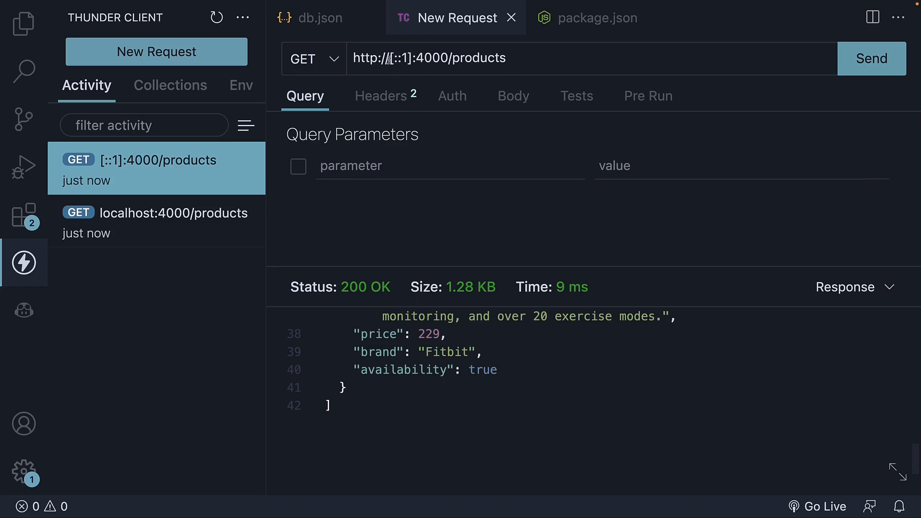
# - Place the cursor after /products in the URL to extend the request address
pyautogui.doubleClick(398, 59)
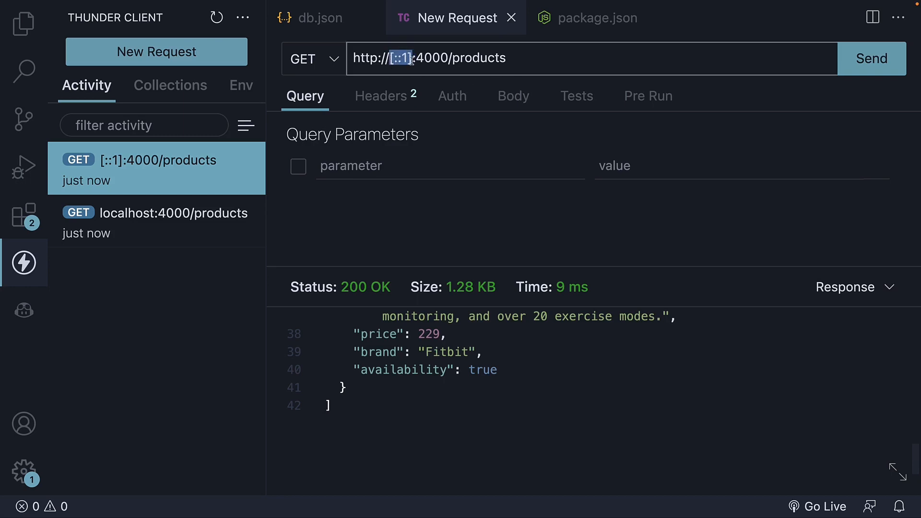
pyautogui.doubleClick(478, 59)
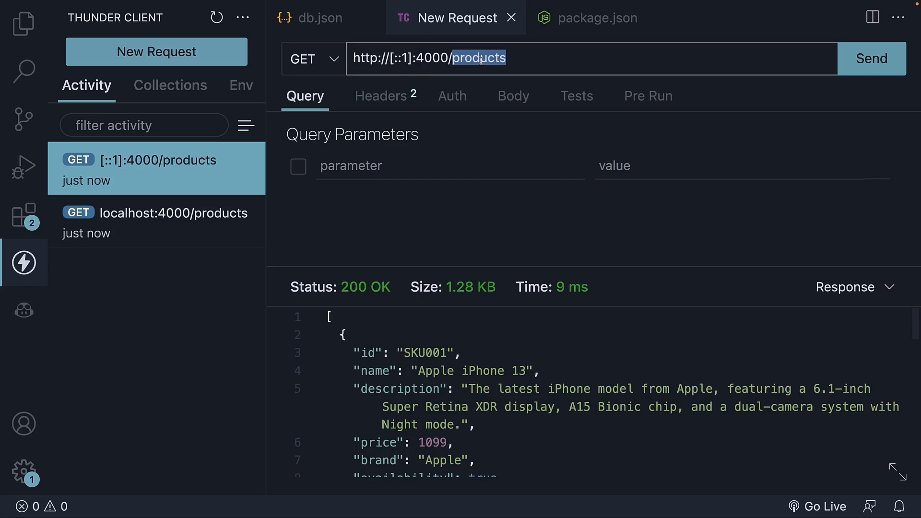
pyautogui.click(553, 64)
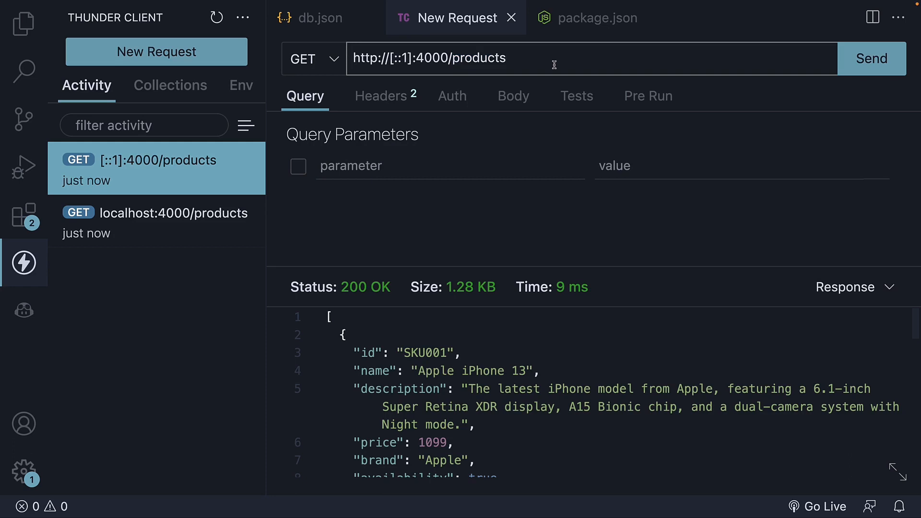
# - Request /products/SKU001 and get only the iPhone 13 record back
pyautogui.write('/')
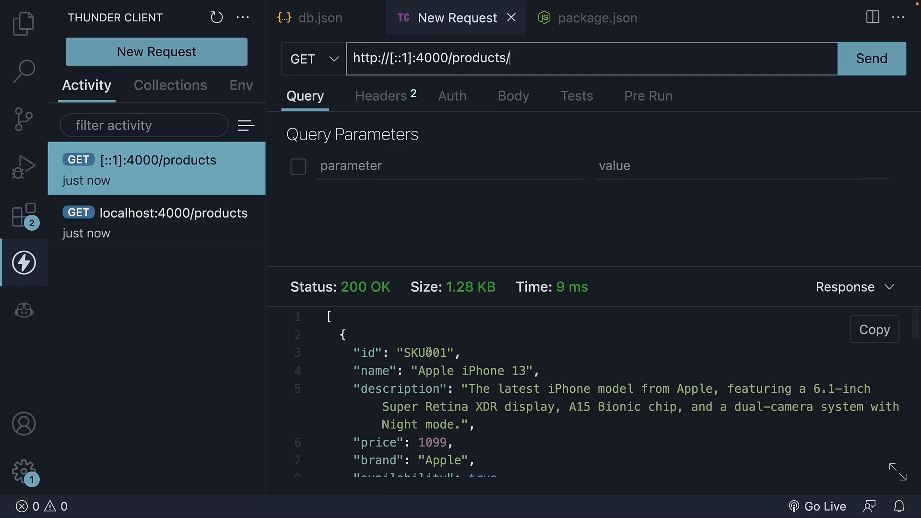
pyautogui.write('SKU001')
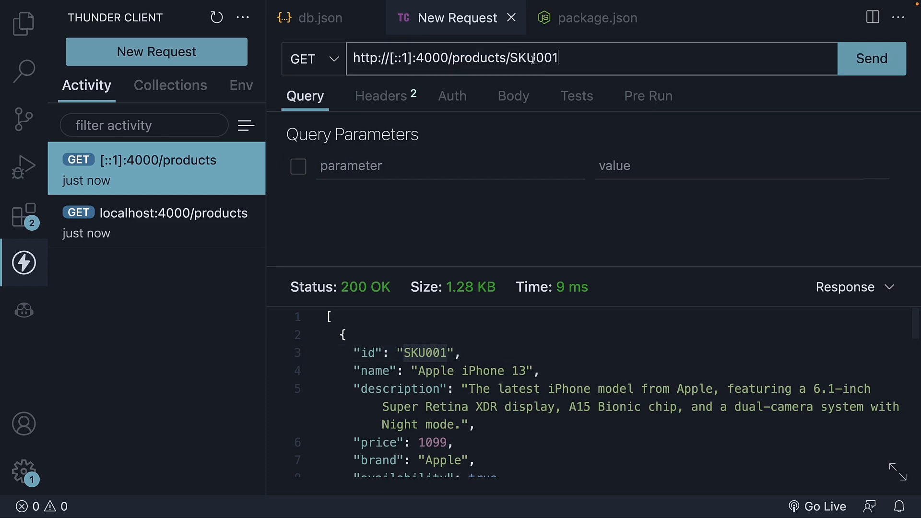
pyautogui.click(872, 59)
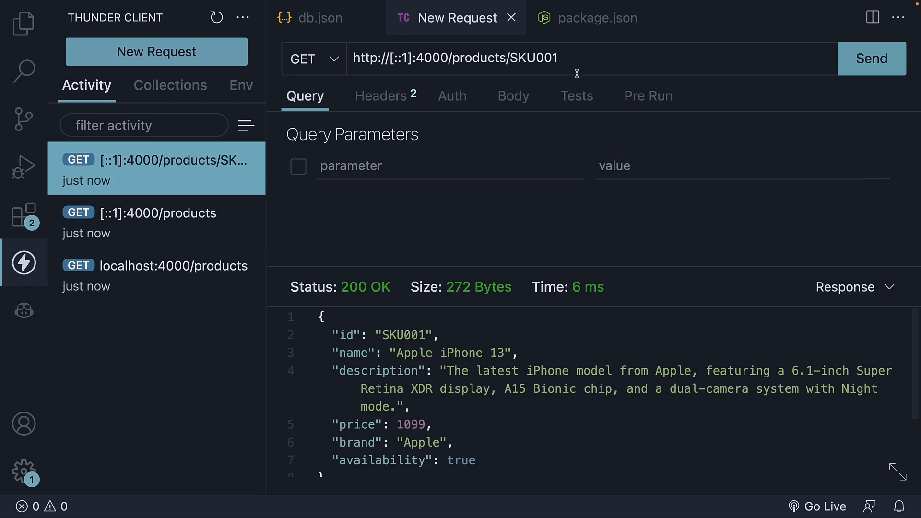
pyautogui.doubleClick(528, 58)
pyautogui.write('?brand=LG')
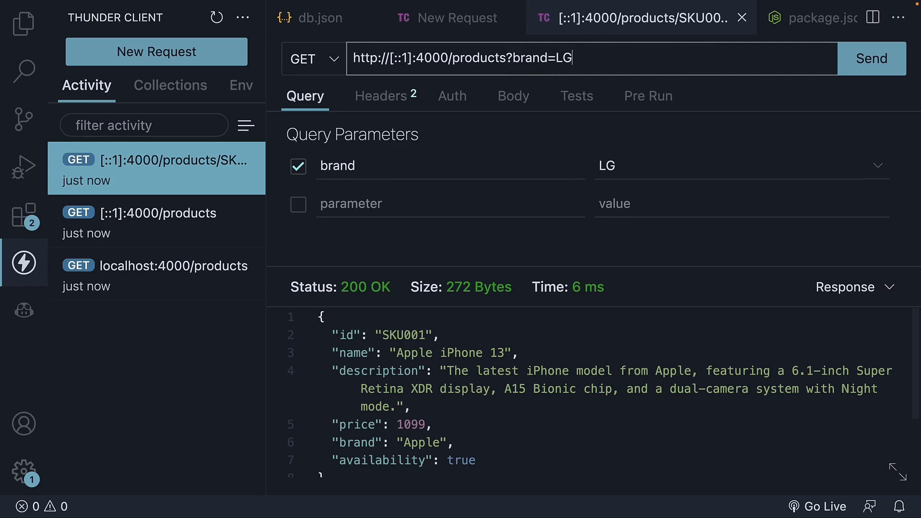
# - Send products?brand=LG and review the single LG CX OLED TV record returned with 200 OK
pyautogui.click(871, 58)
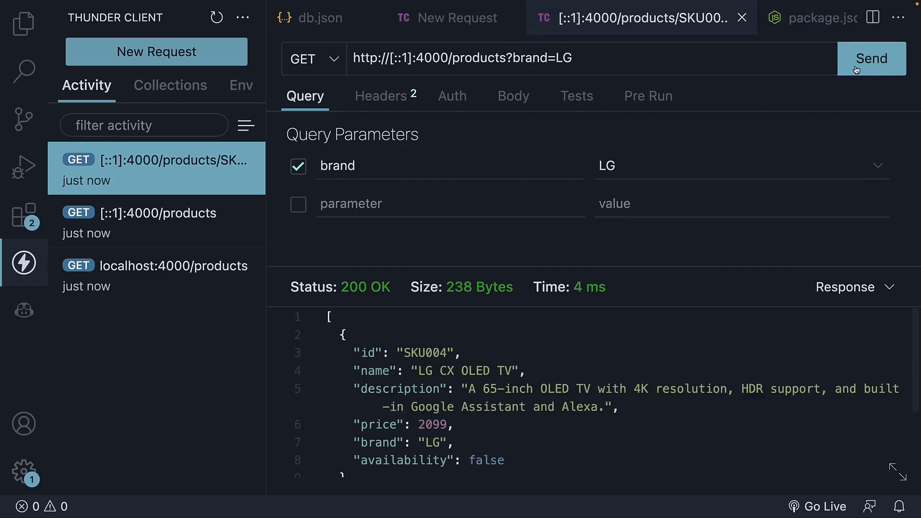
pyautogui.click(423, 352)
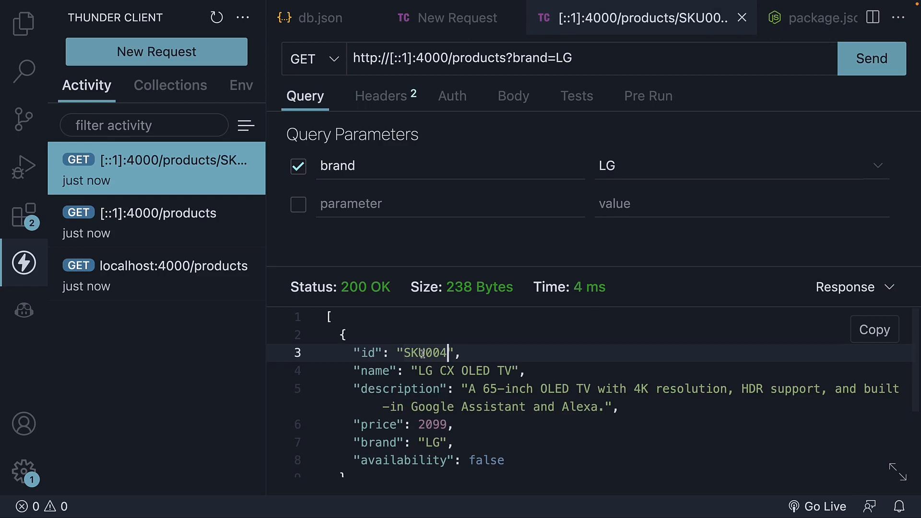
pyautogui.scroll(-3)
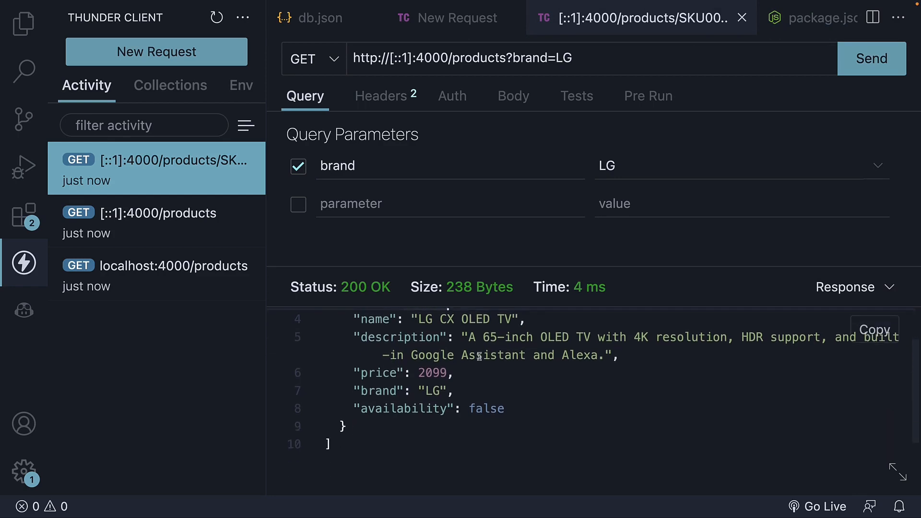
pyautogui.doubleClick(541, 59)
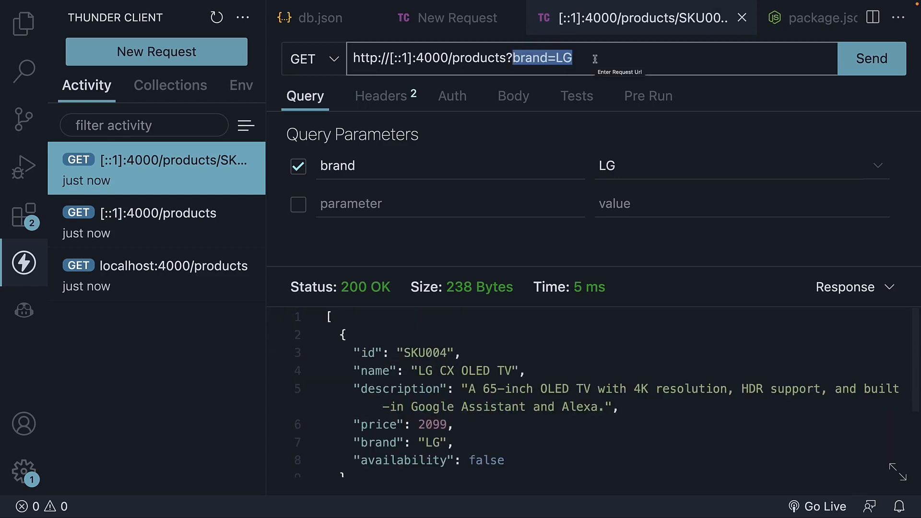
# - Request products?_page=1&_limit=2 and review the two returned items, SKU001 and SKU002
pyautogui.write('_page')
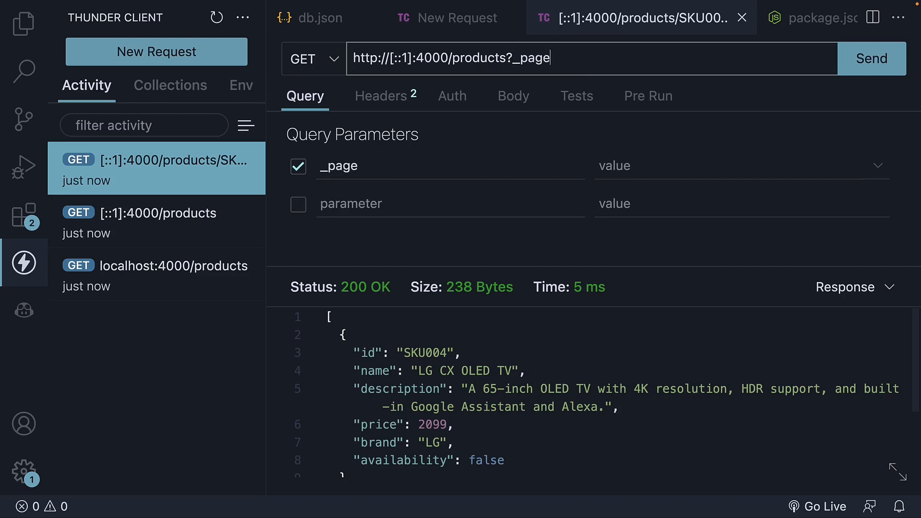
pyautogui.write('1')
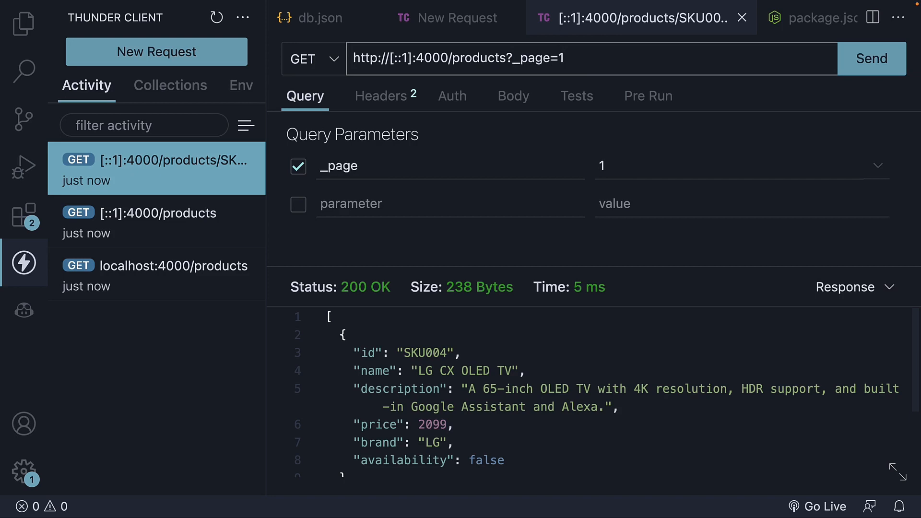
pyautogui.write('&_')
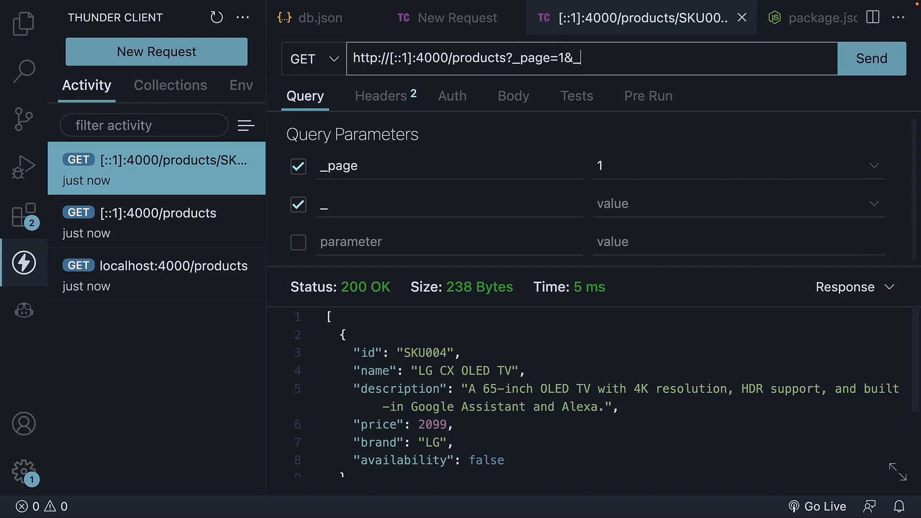
pyautogui.write('limit=2')
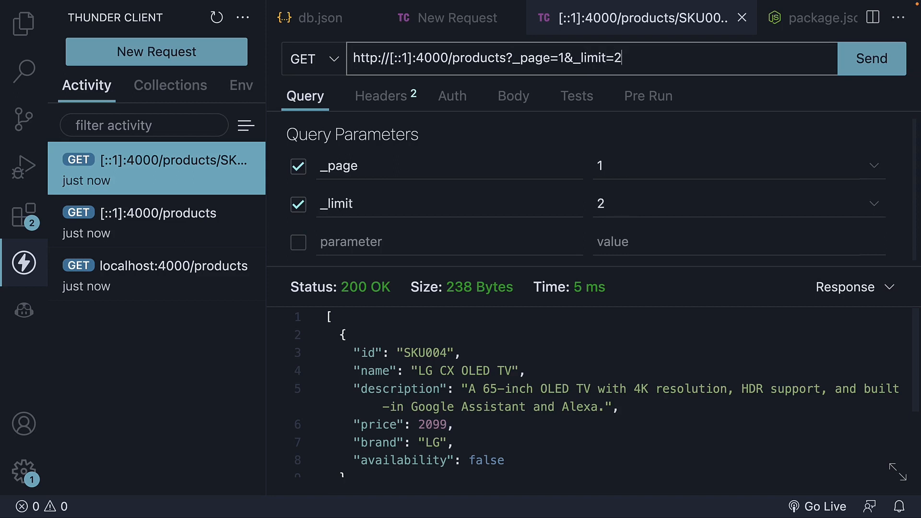
pyautogui.moveTo(765, 83)
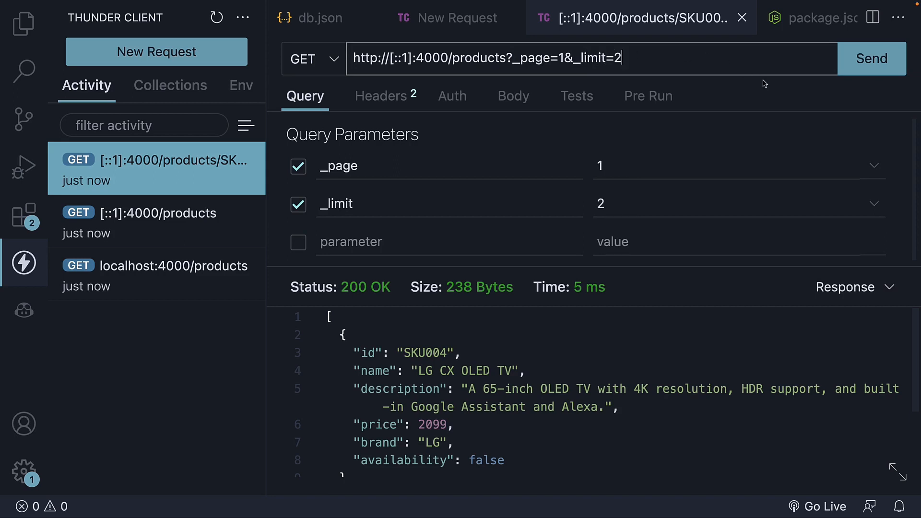
pyautogui.moveTo(652, 137)
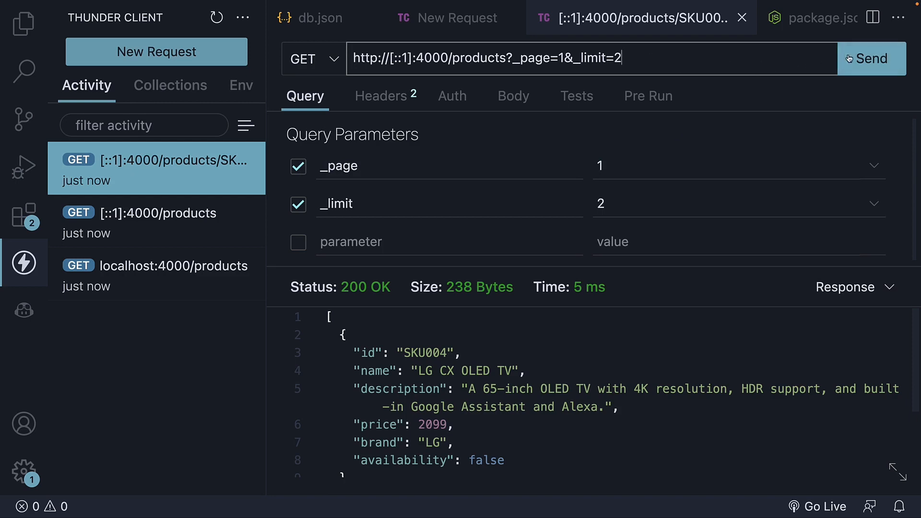
pyautogui.click(871, 58)
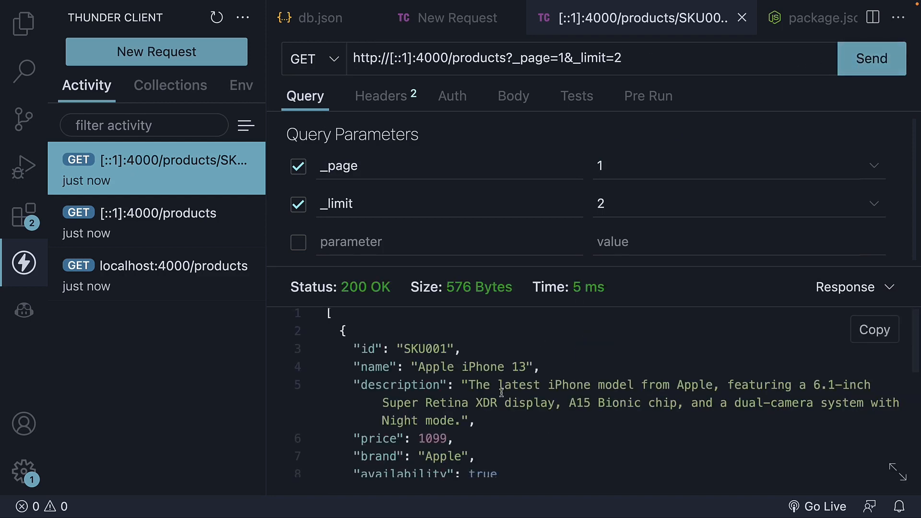
pyautogui.scroll(-3)
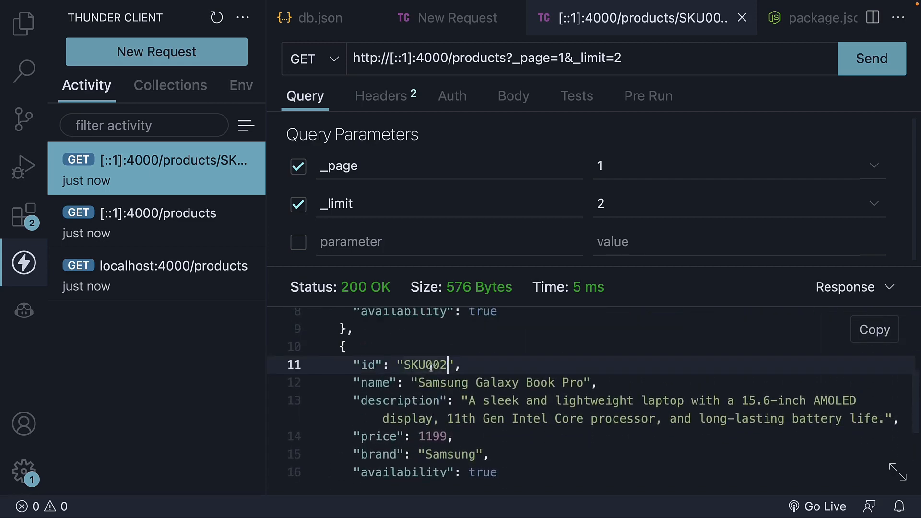
pyautogui.scroll(-3)
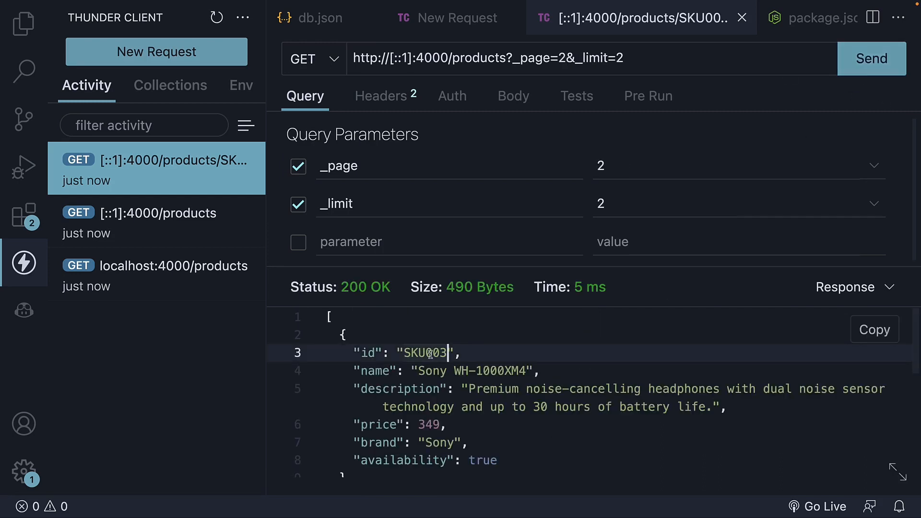
pyautogui.scroll(-3)
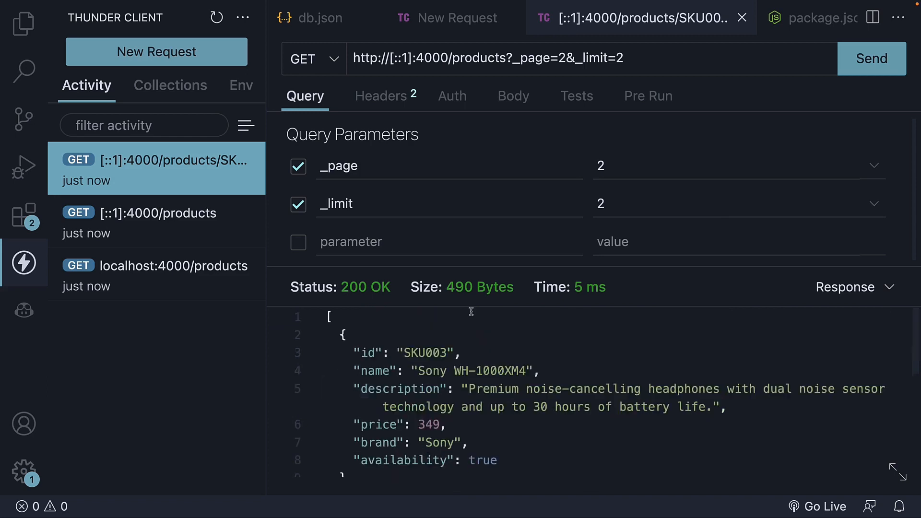
pyautogui.moveTo(643, 57)
pyautogui.write('sor')
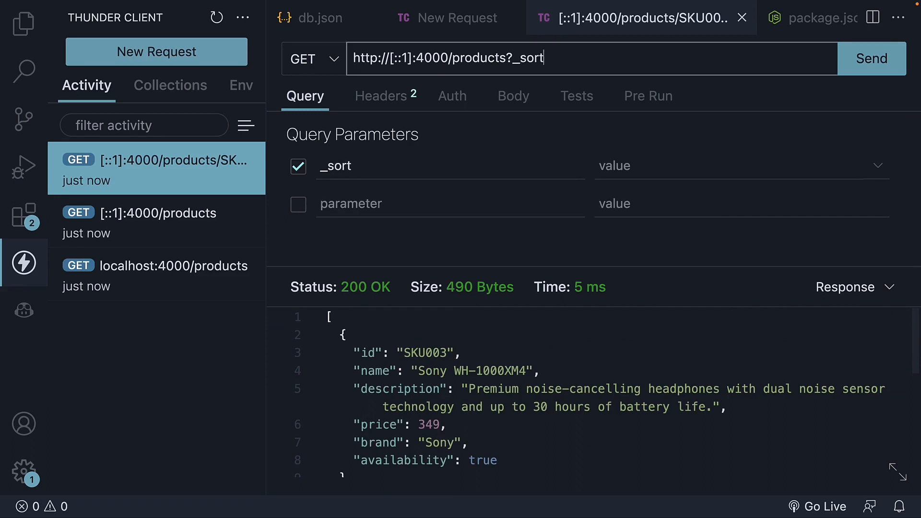
# - Request products?_sort=price&_order=desc so the priciest item comes first
pyautogui.write('=')
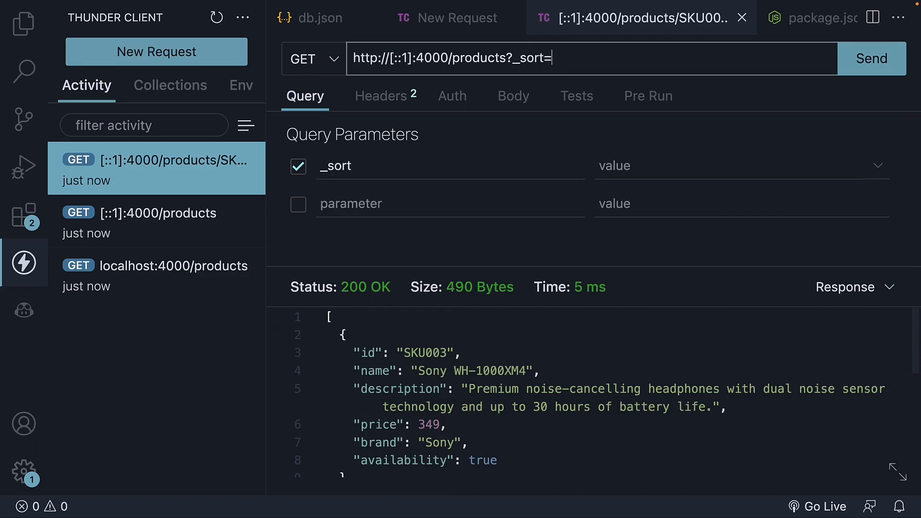
pyautogui.write('price&')
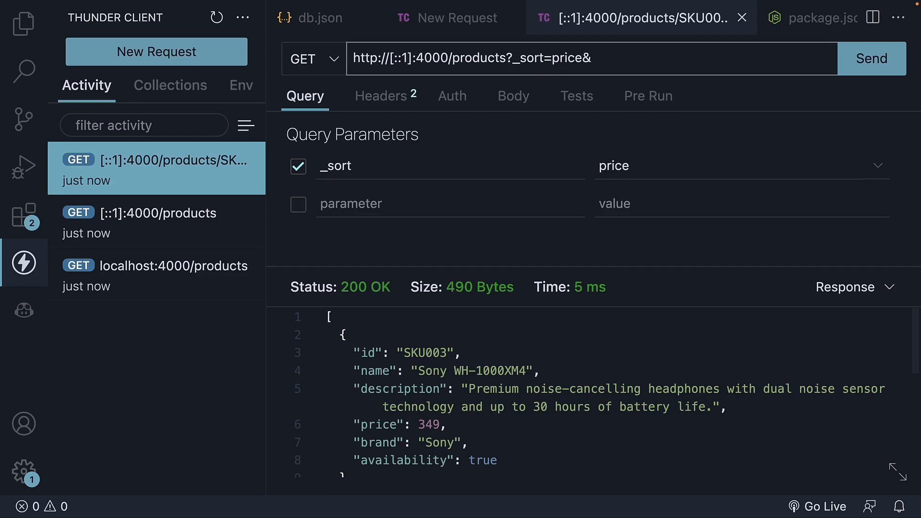
pyautogui.write('_order=des')
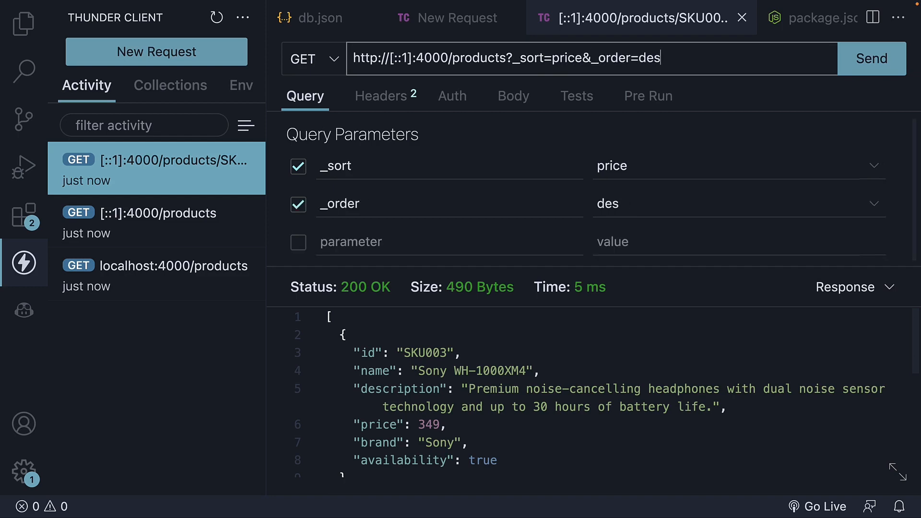
pyautogui.click(872, 58)
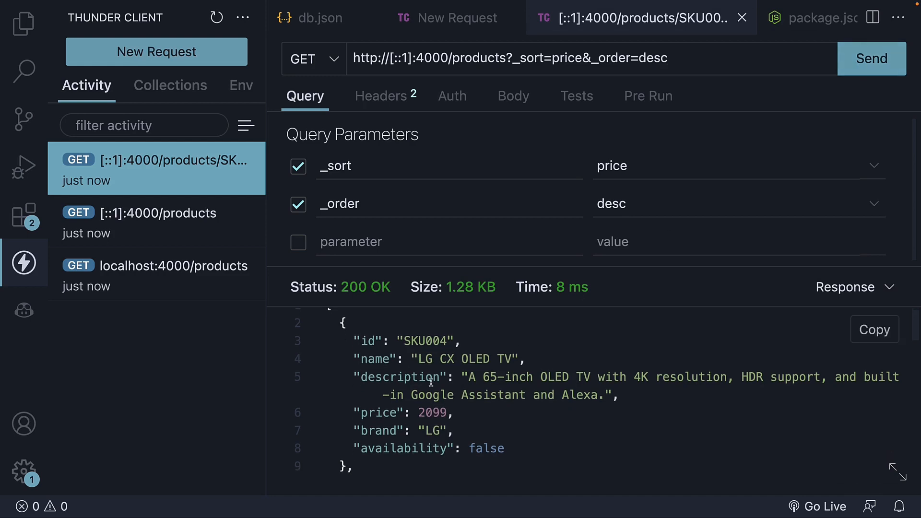
# - Review the descending response, with LG CX OLED TV at 2099 listed first
pyautogui.click(448, 341)
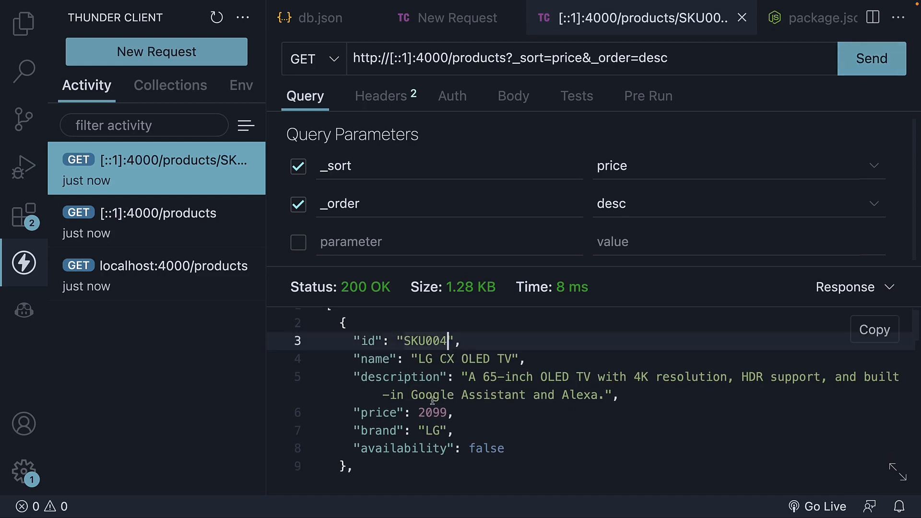
pyautogui.click(449, 413)
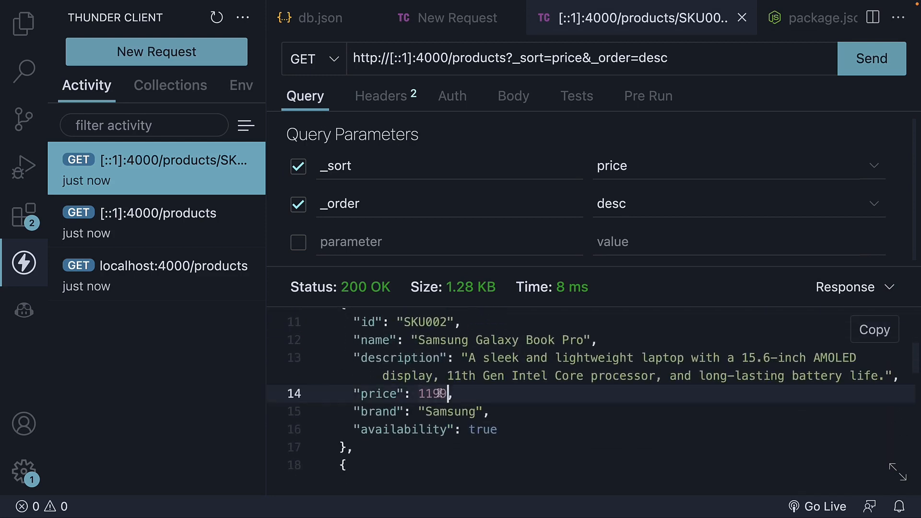
pyautogui.scroll(-3)
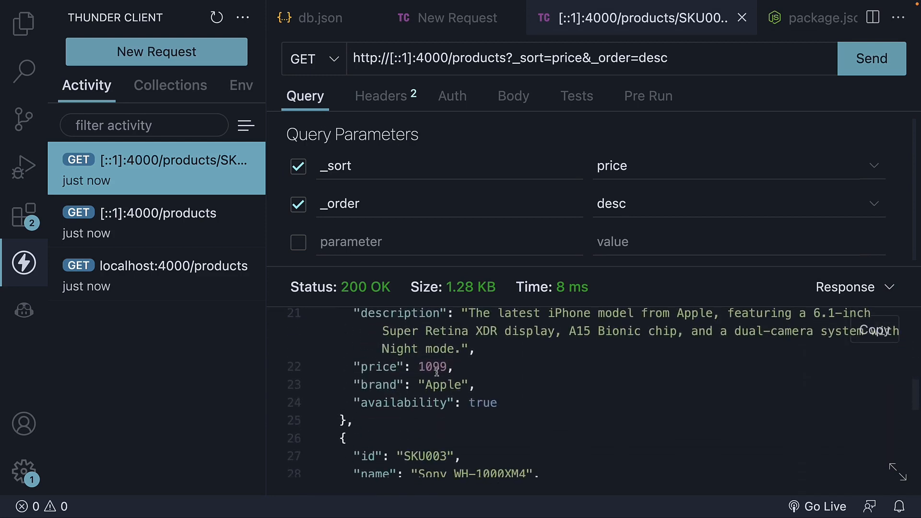
pyautogui.scroll(-3)
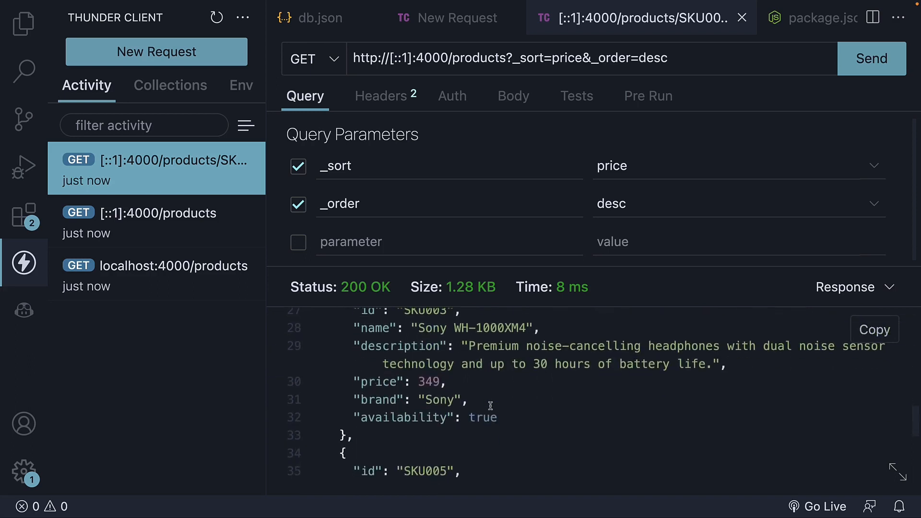
pyautogui.scroll(-3)
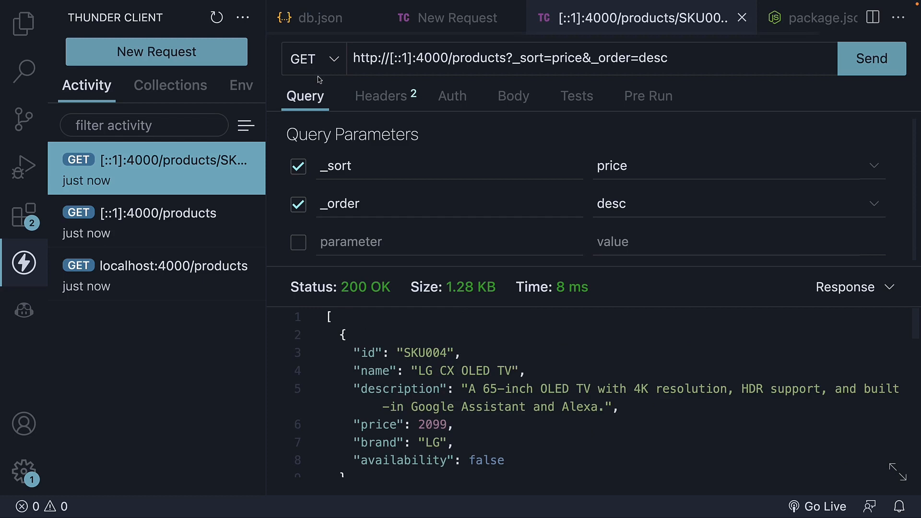
pyautogui.moveTo(450, 166)
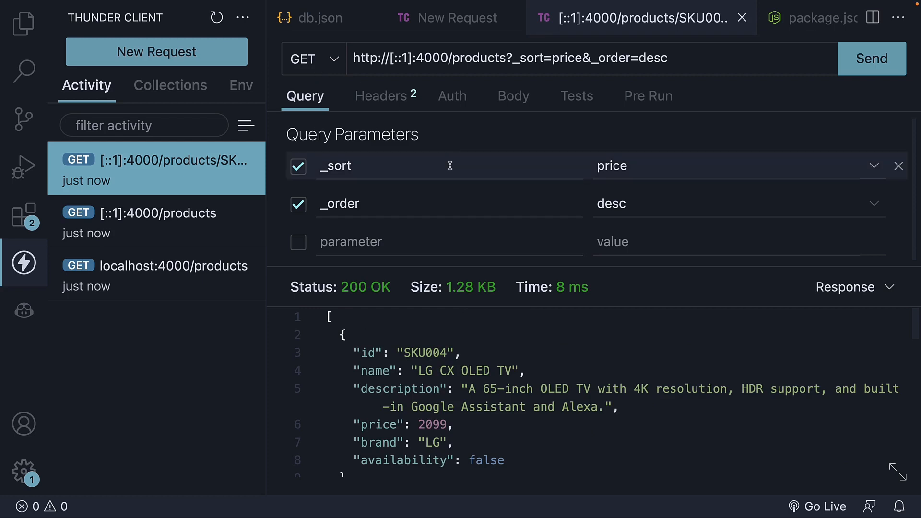
pyautogui.moveTo(449, 166)
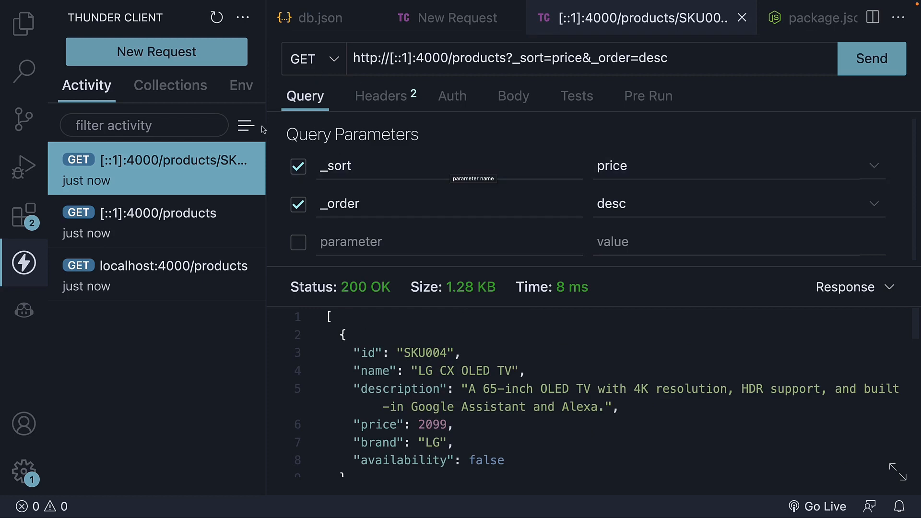
# - POST a product body with id SKU006 to /products and receive 201 Created
pyautogui.click(314, 59)
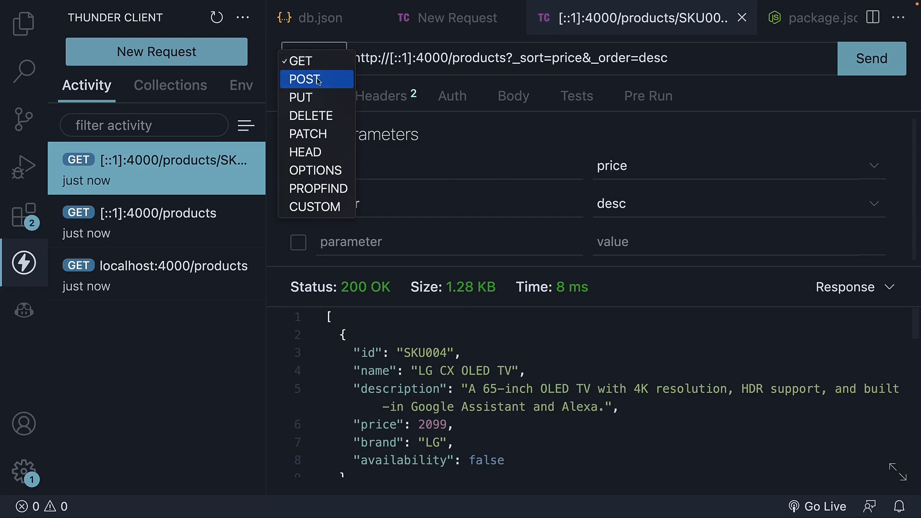
pyautogui.click(304, 79)
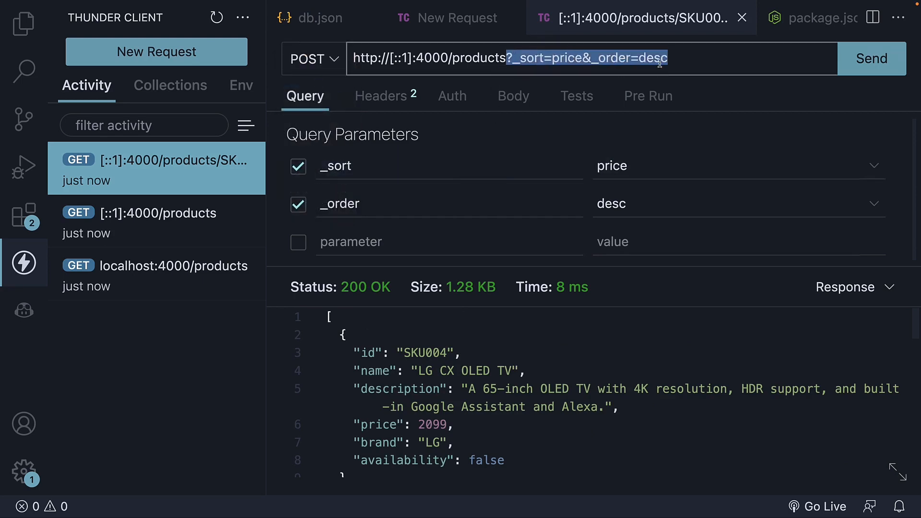
pyautogui.click(512, 96)
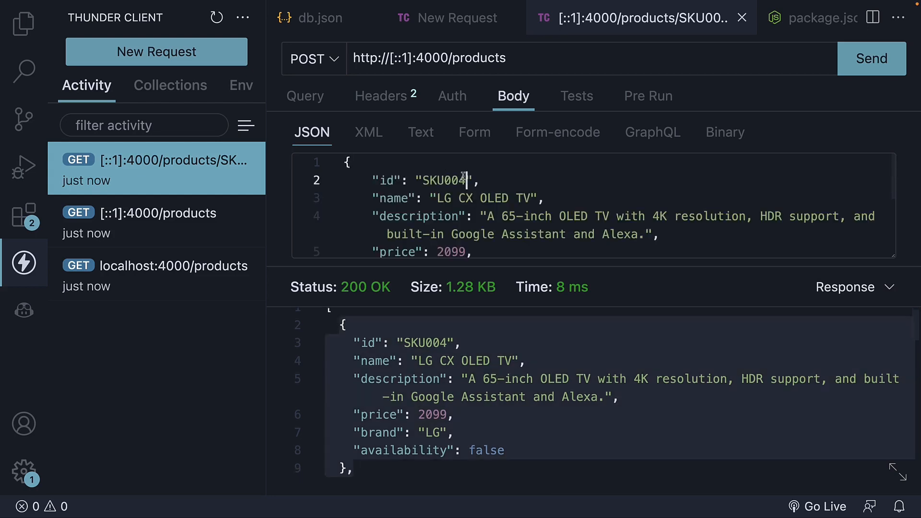
pyautogui.press('Backspace')
pyautogui.write('6')
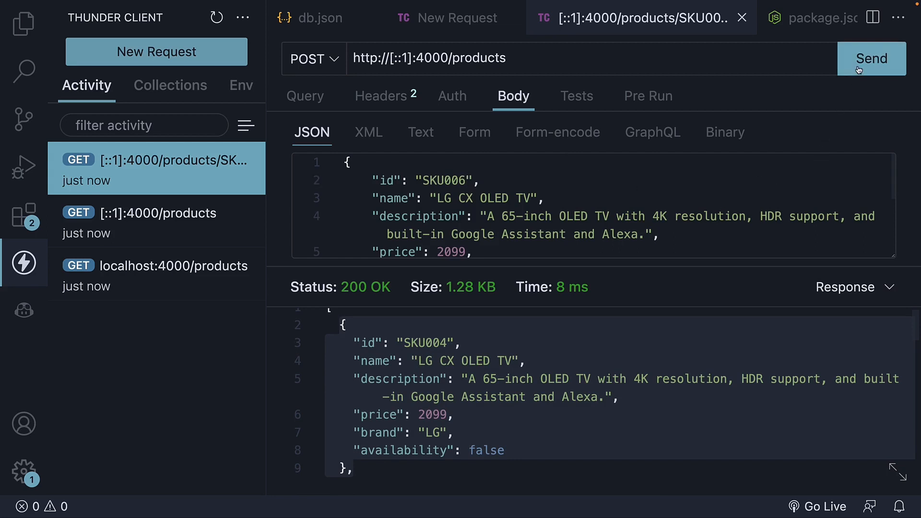
pyautogui.click(871, 58)
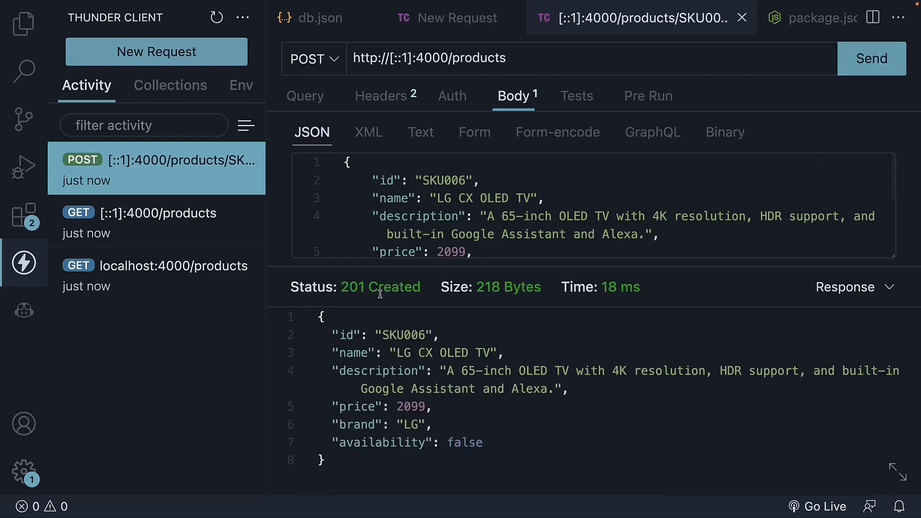
pyautogui.moveTo(410, 288)
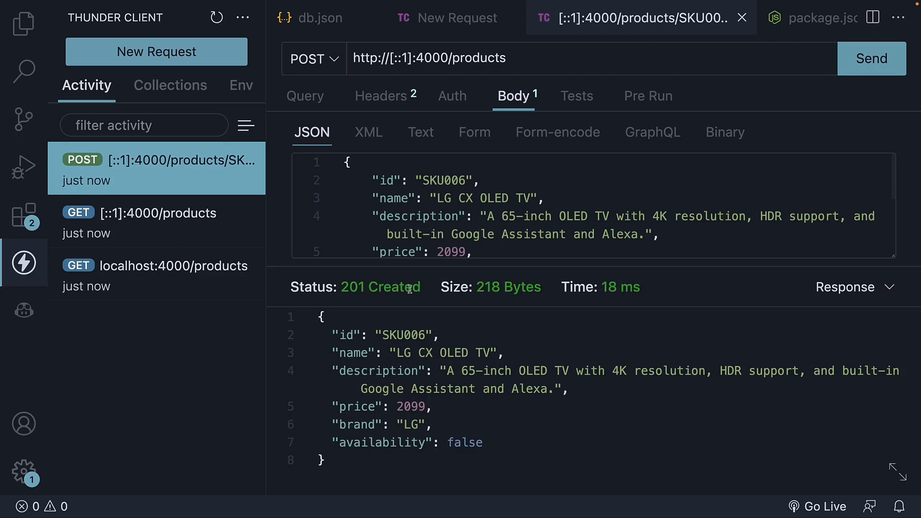
pyautogui.click(313, 58)
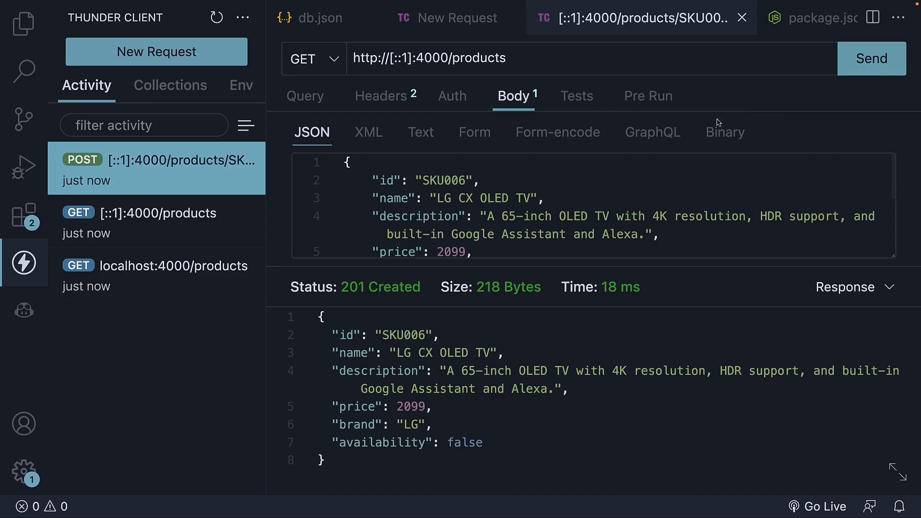
# - GET /products again and find SKU006 LG CX OLED TV listed last
pyautogui.click(872, 59)
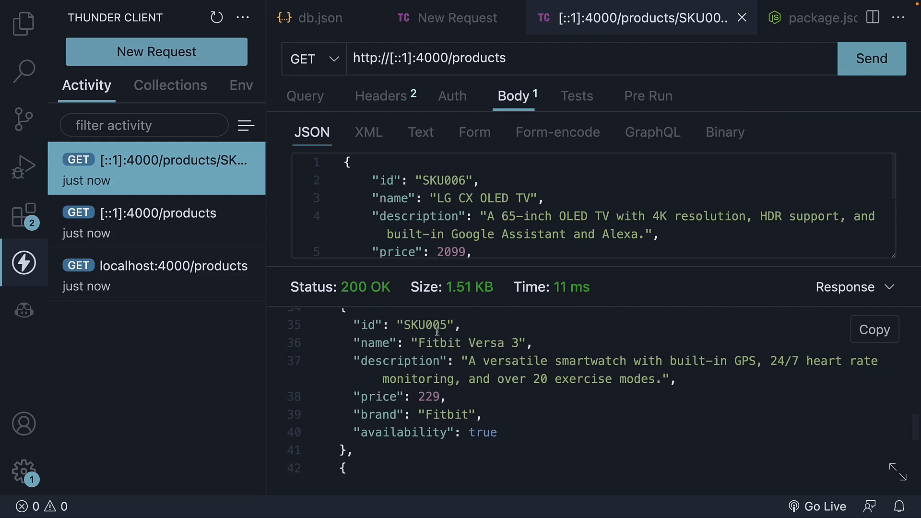
pyautogui.scroll(-3)
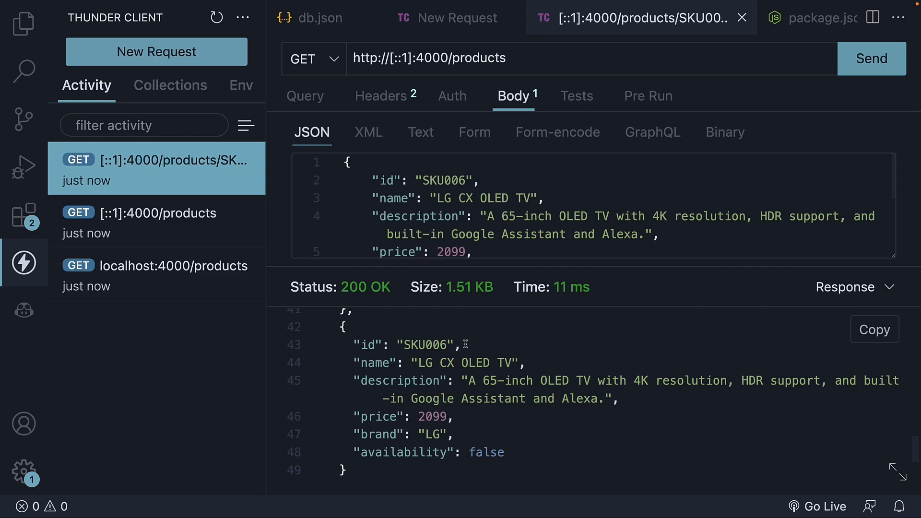
# - Send DELETE /products/SKU006 and receive 200 OK with an empty object
pyautogui.click(313, 59)
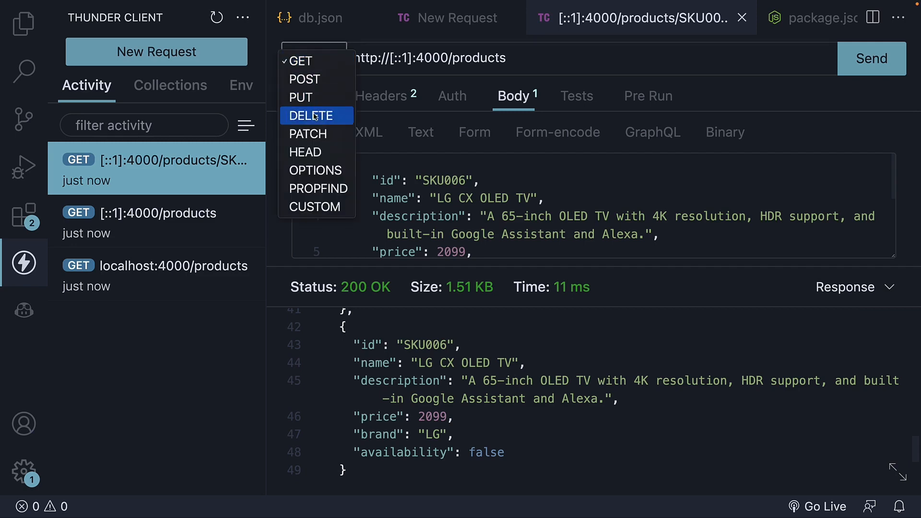
pyautogui.click(311, 116)
pyautogui.write('/')
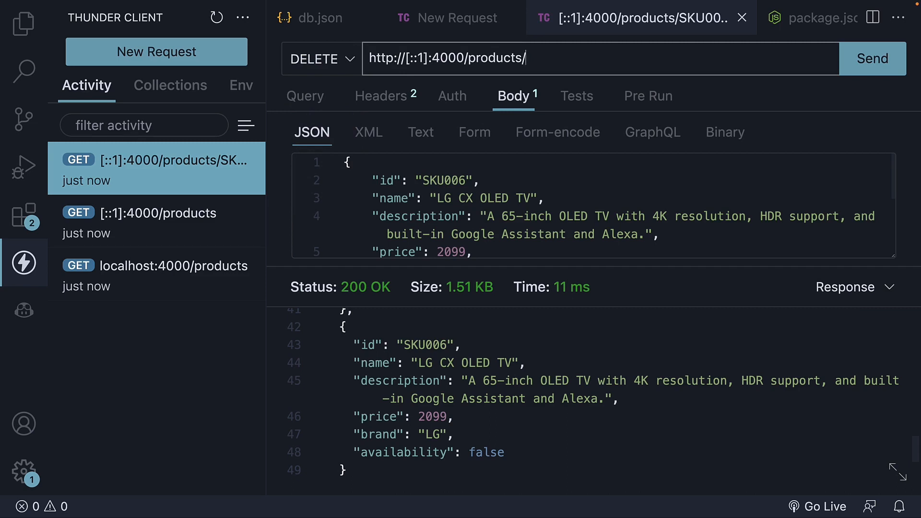
pyautogui.write('6')
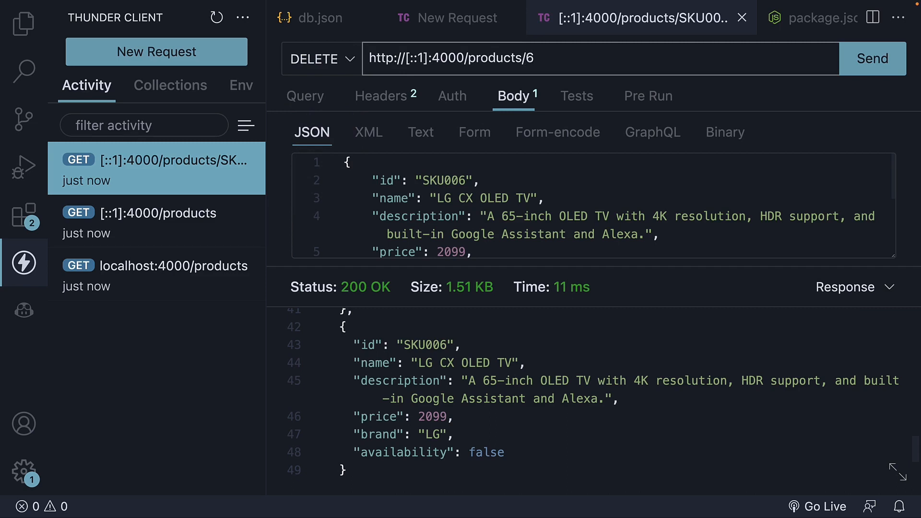
pyautogui.click(872, 59)
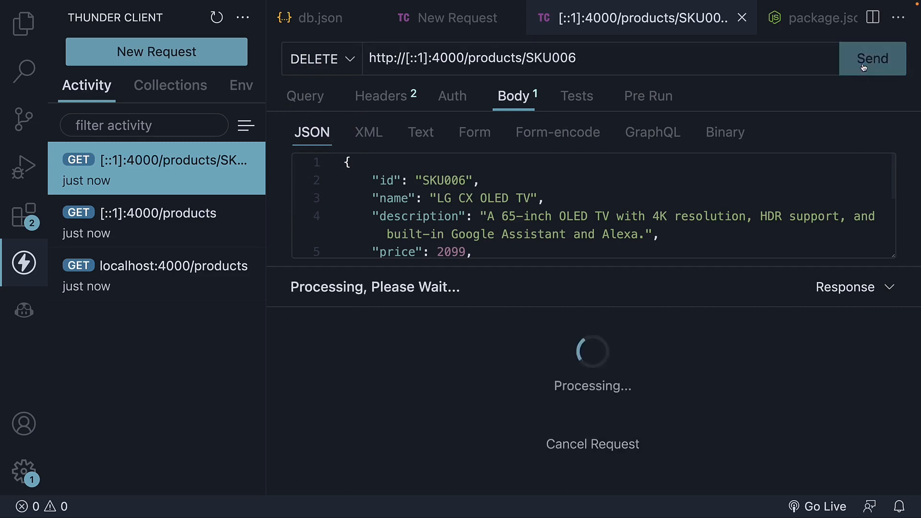
pyautogui.click(872, 59)
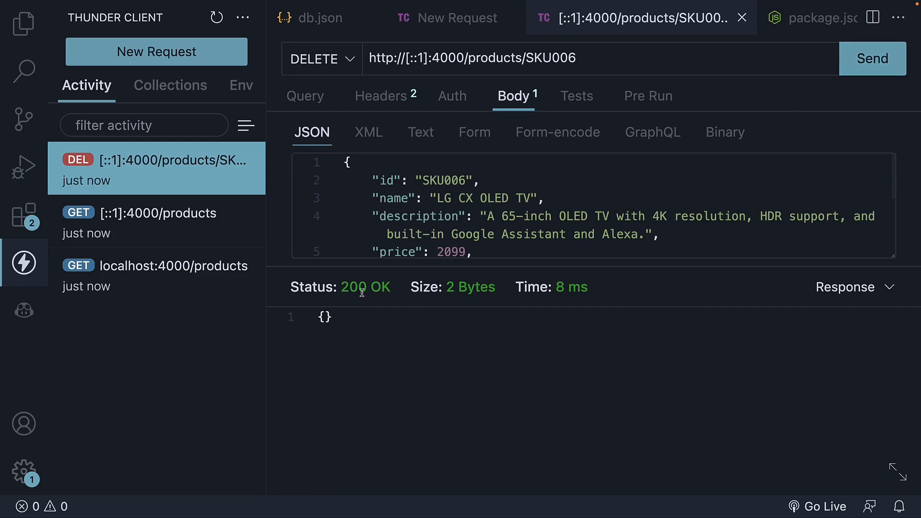
# - Switch the request method back to GET
pyautogui.click(320, 58)
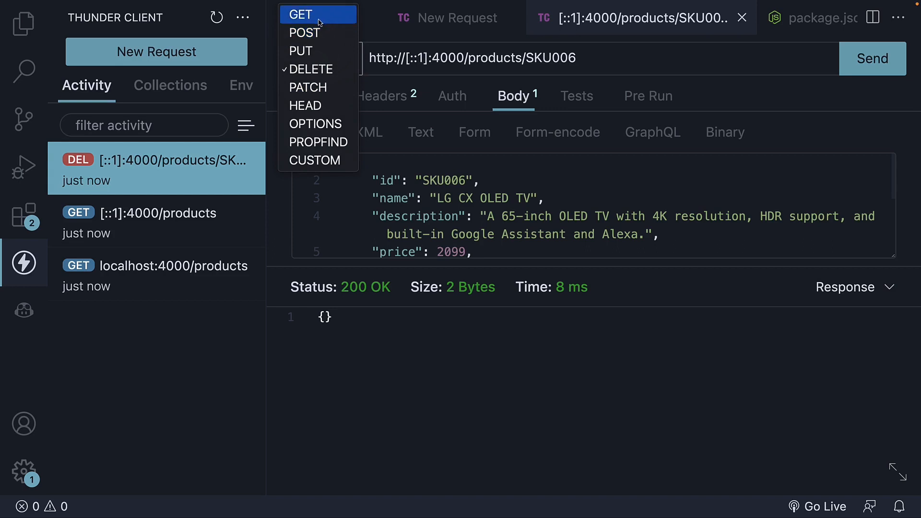
pyautogui.click(299, 15)
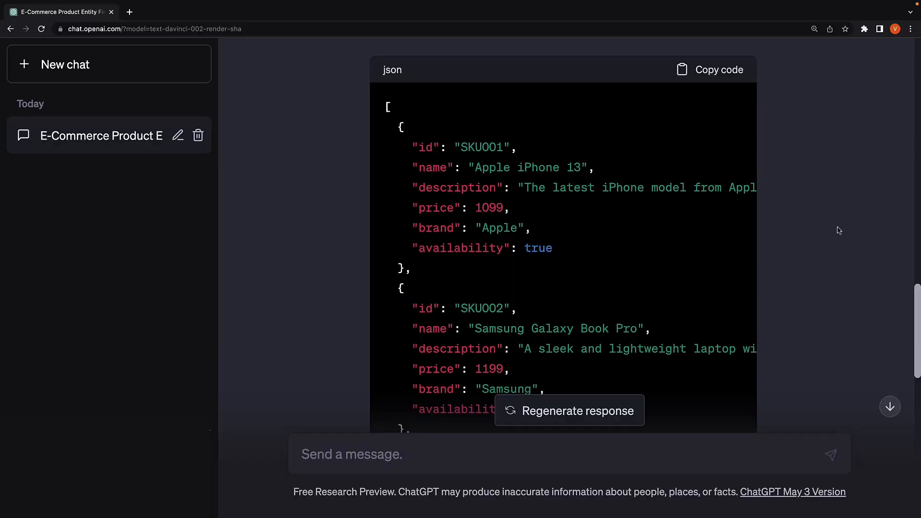
pyautogui.moveTo(803, 232)
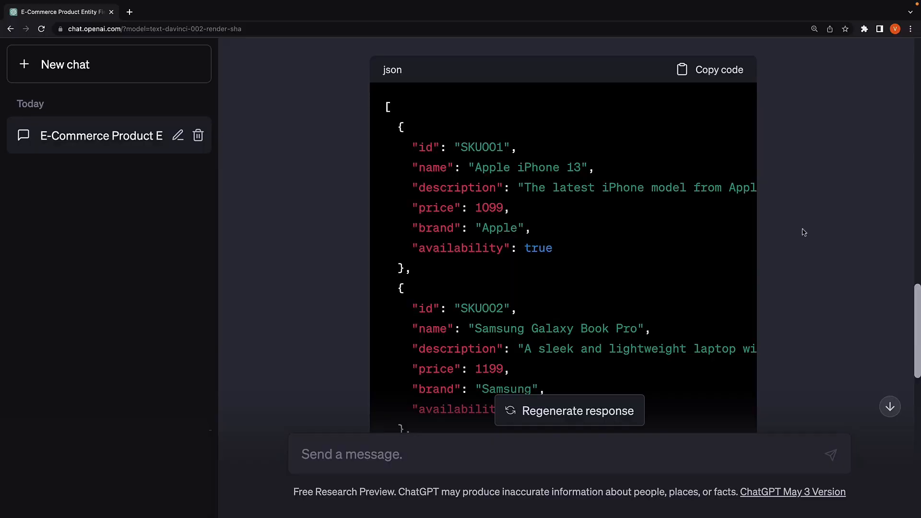
pyautogui.moveTo(608, 241)
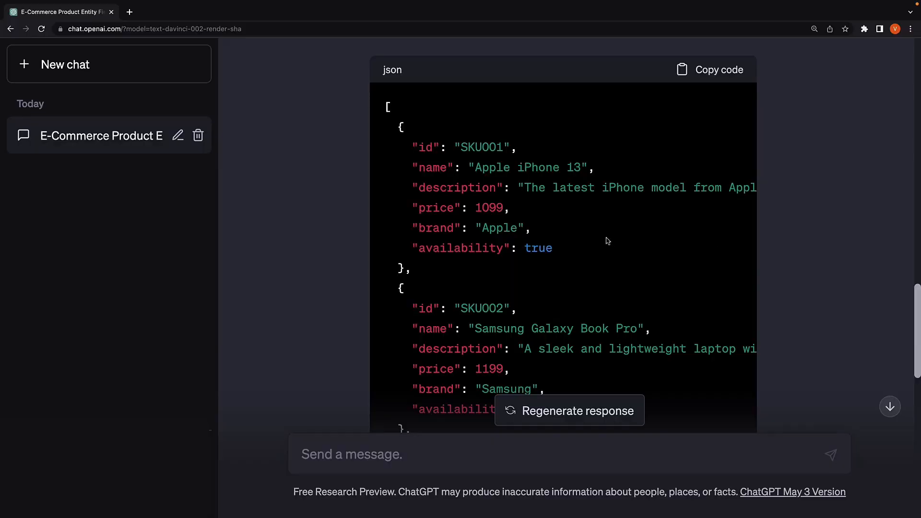